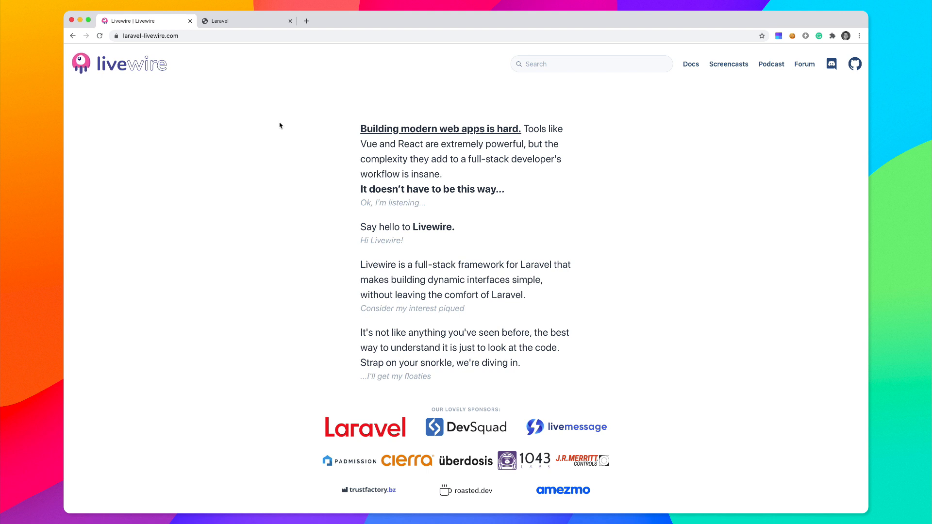
mouse_move(727, 67)
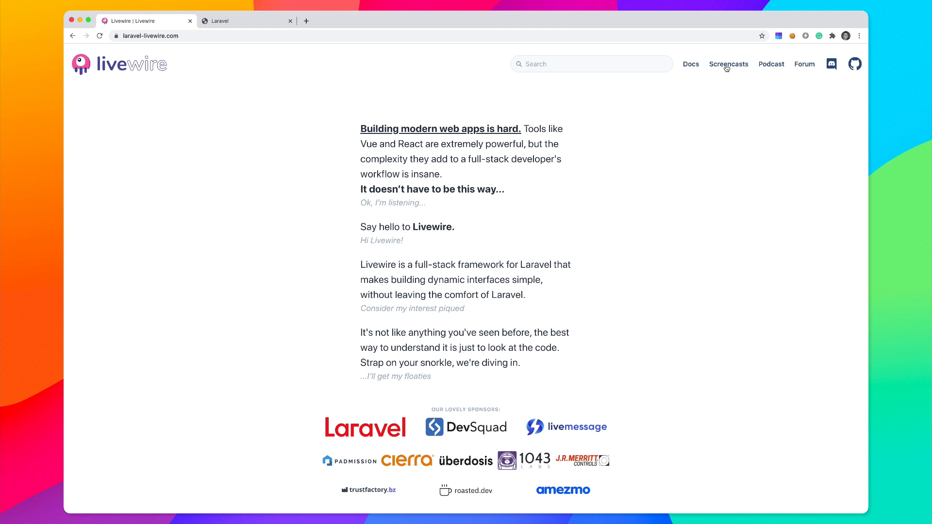
mouse_move(253, 99)
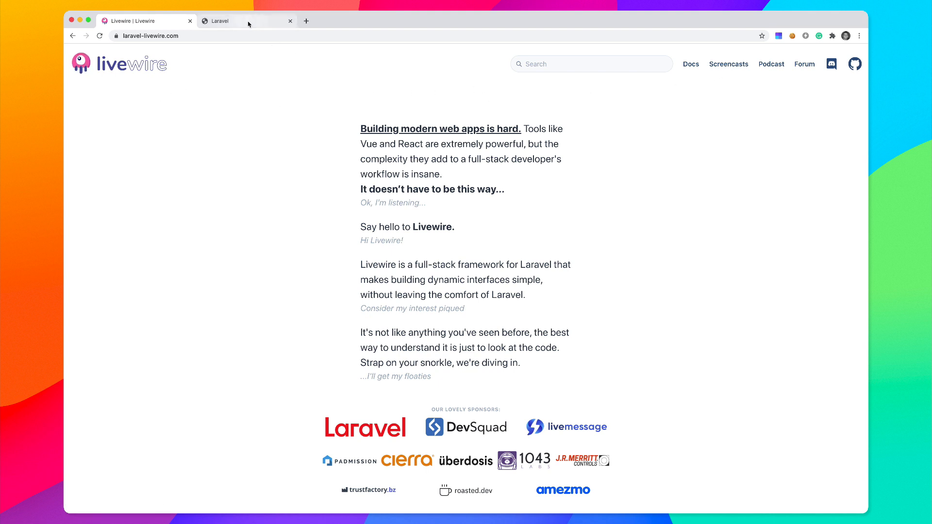
From the Livewire homepage go to the docs Quickstart and select the composer require livewire/livewire command
click(238, 20)
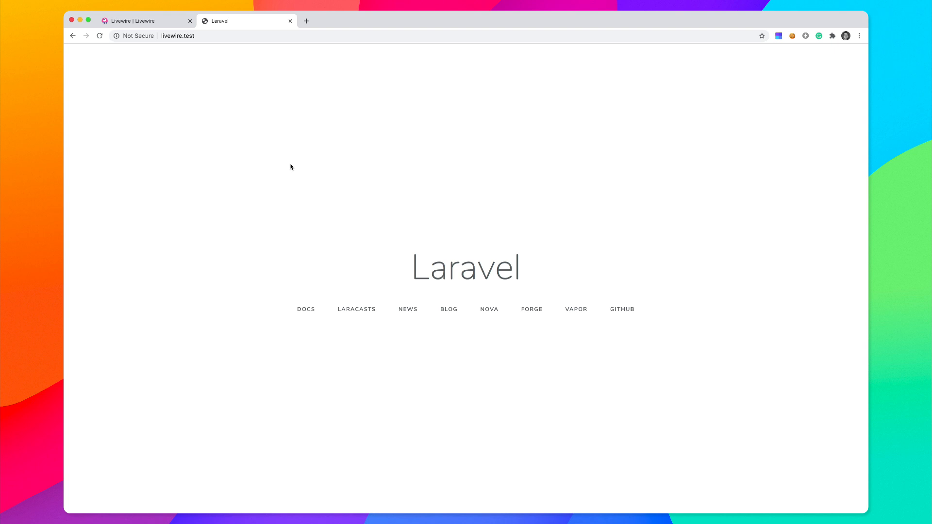
mouse_move(240, 120)
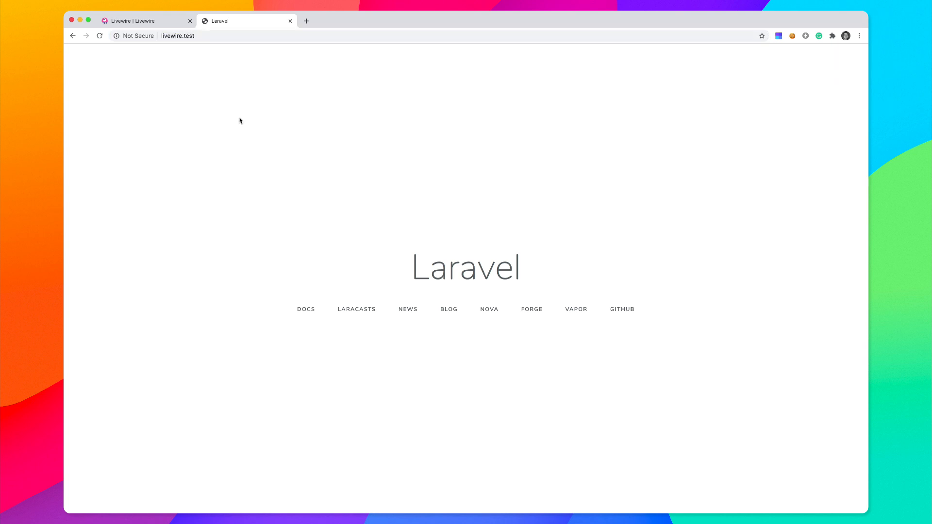
click(143, 20)
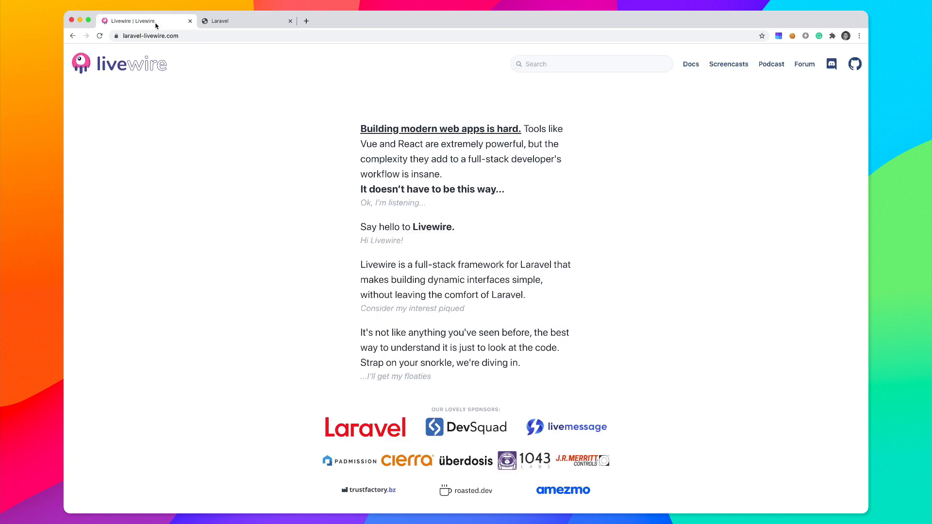
click(690, 64)
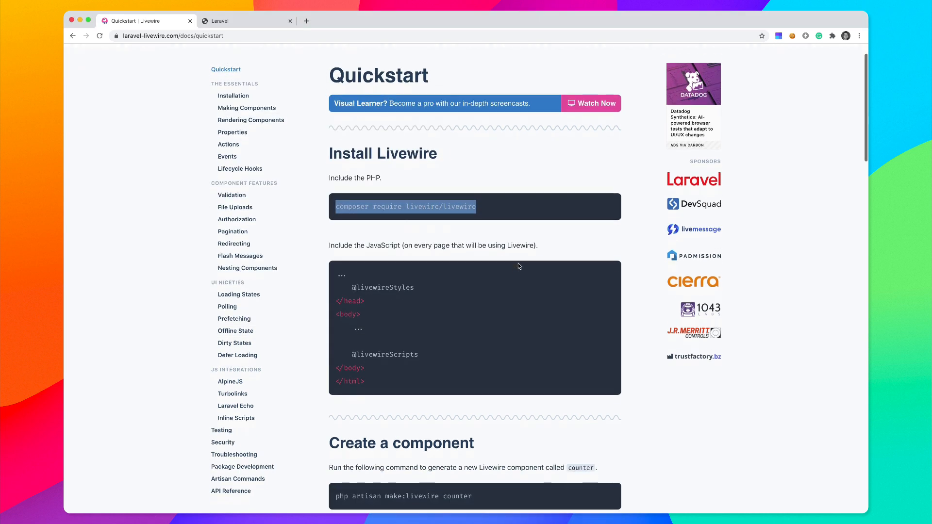
scroll(down, 3)
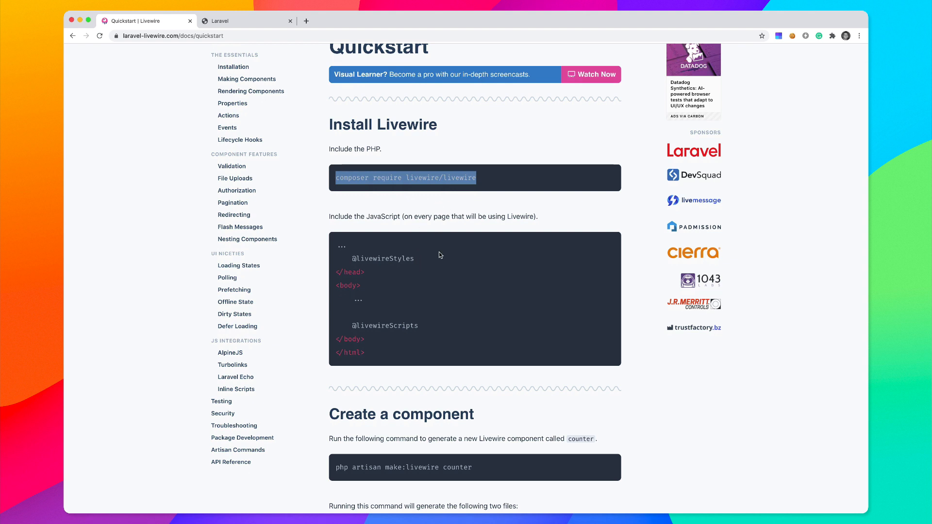
double_click(382, 258)
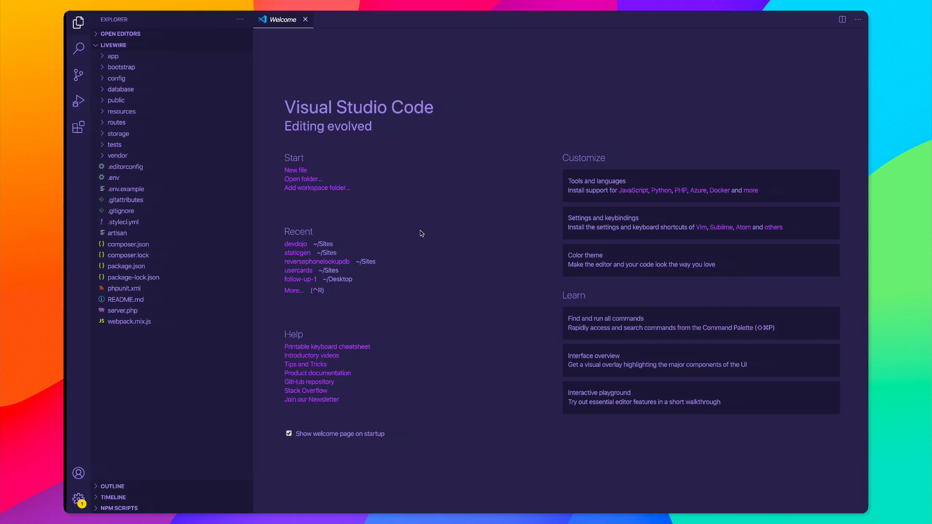
mouse_move(114, 155)
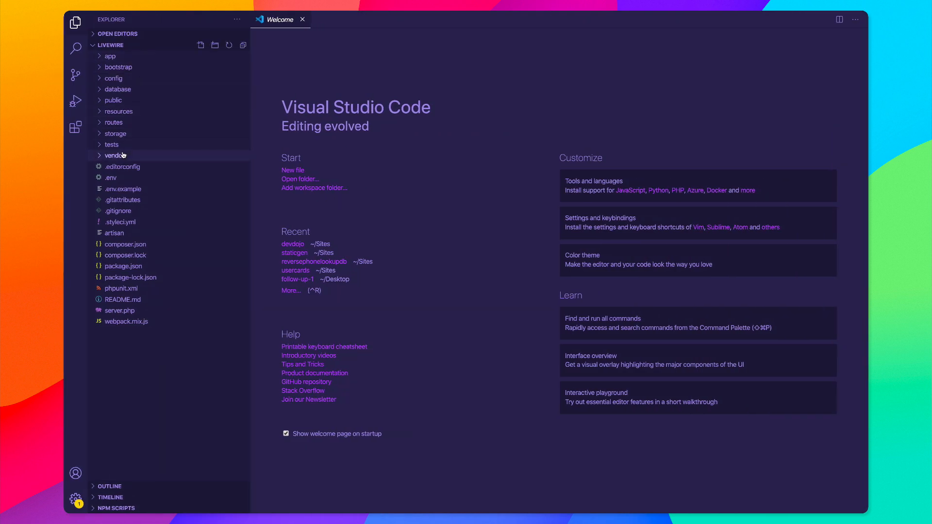
click(118, 111)
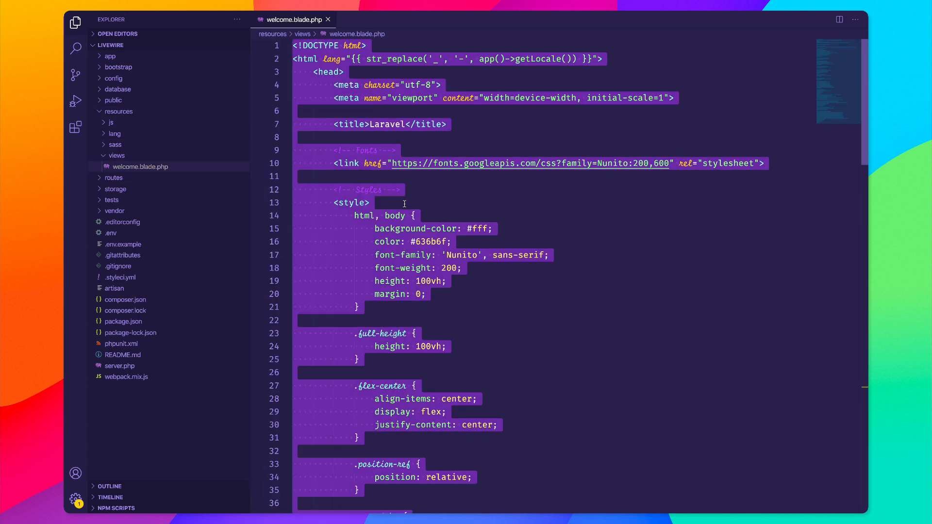
text(html)
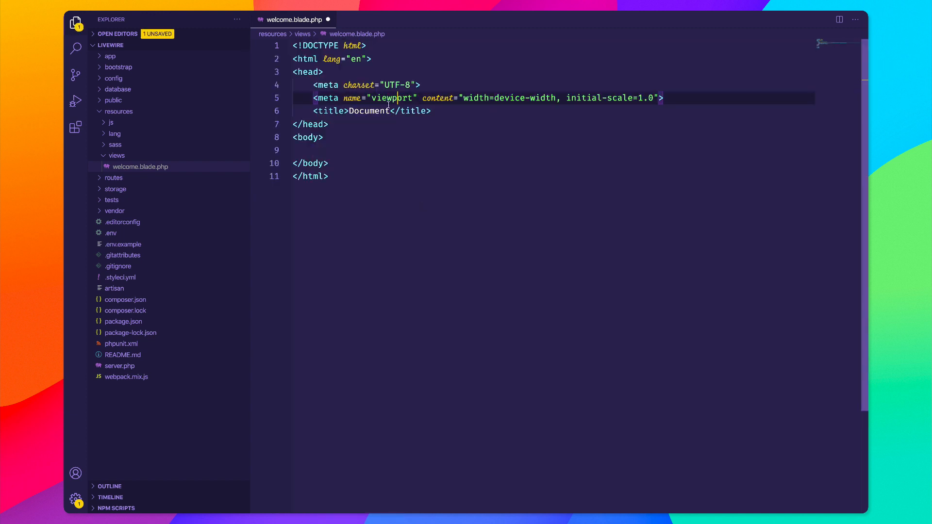
text(Livewire is Awes)
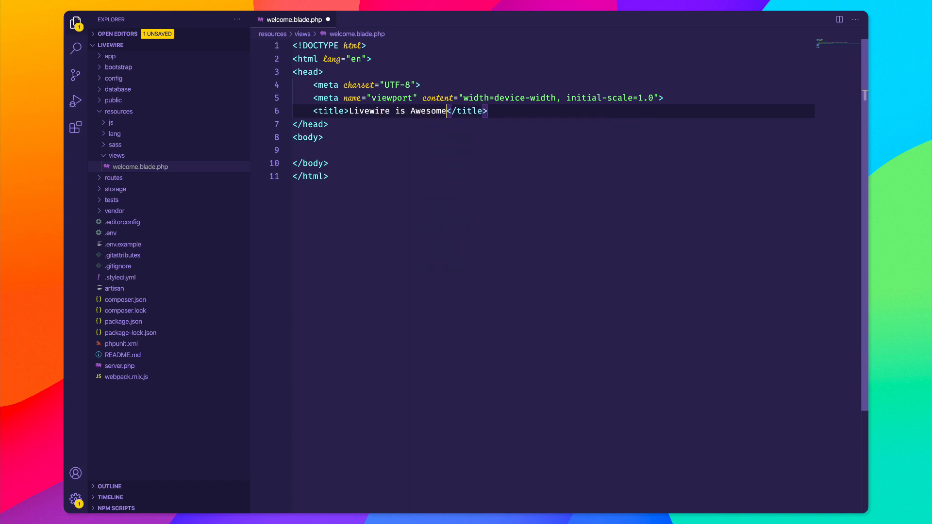
key(ctrl+s)
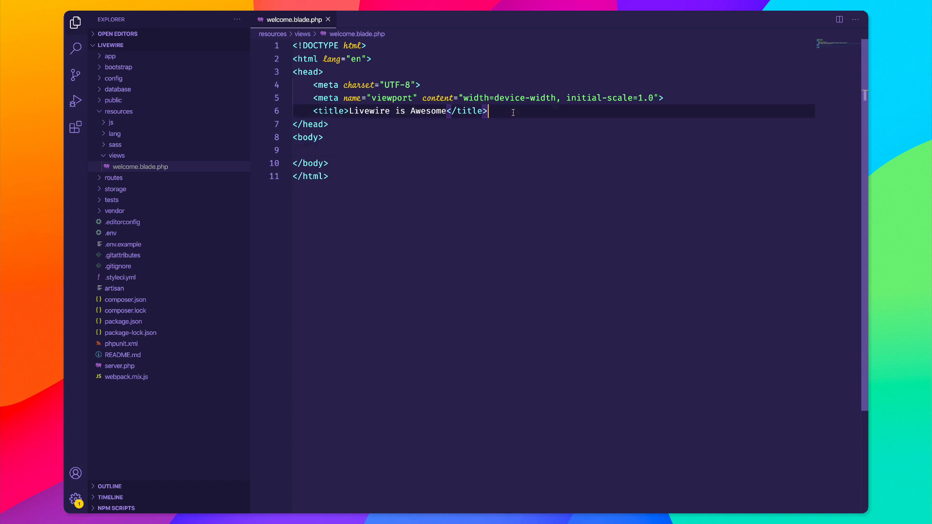
text(@livewireStyles)
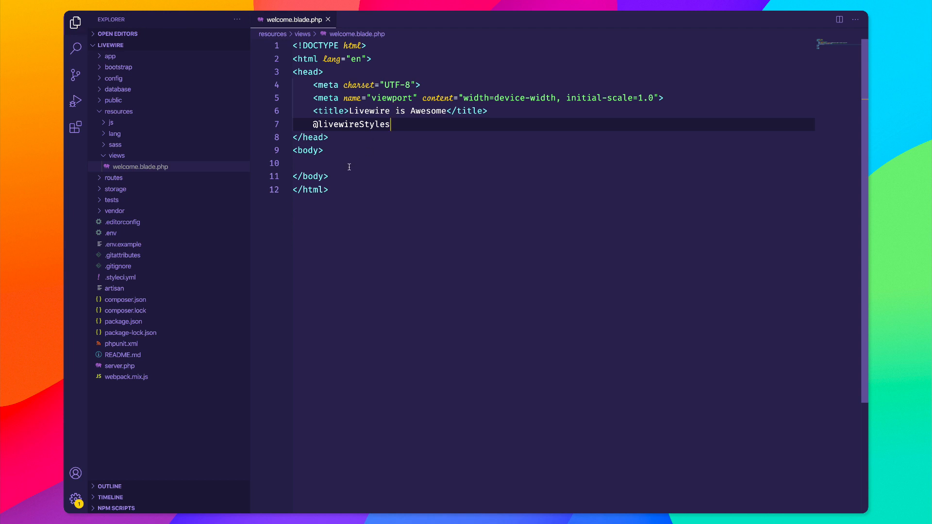
text(@livewireStyles)
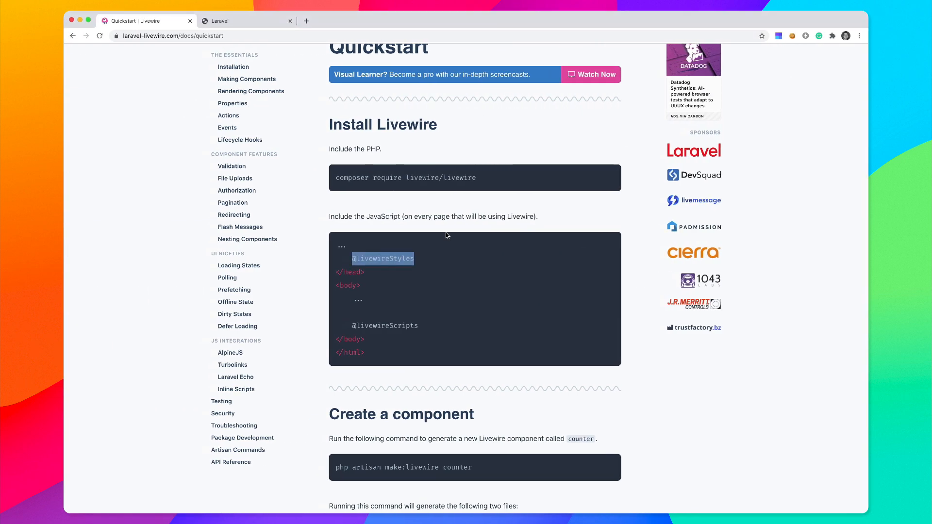
Scroll the Quickstart page down to the Create a component section showing php artisan make:livewire counter
scroll(down, 3)
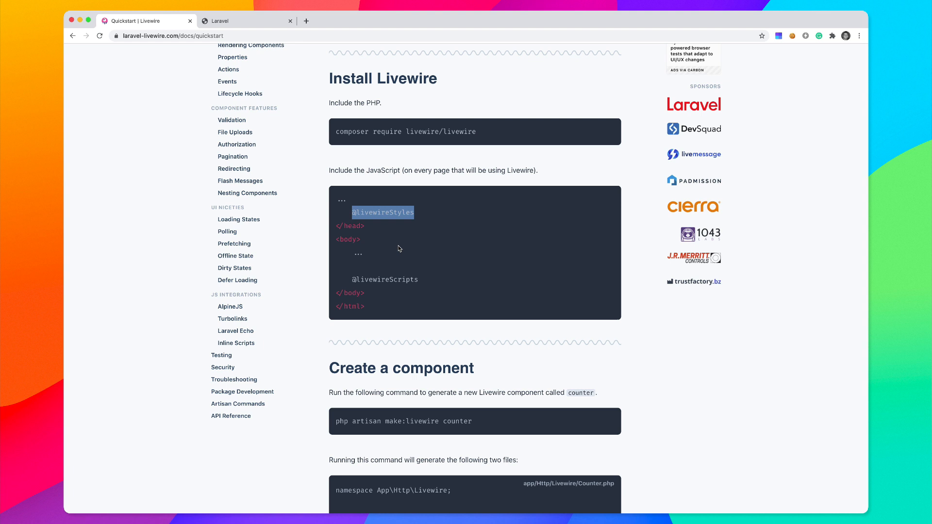
scroll(down, 3)
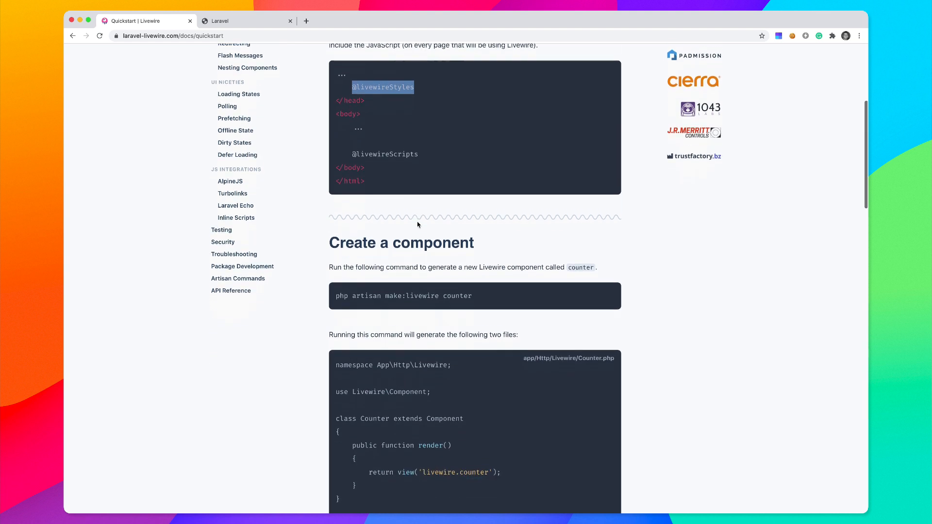
scroll(down, 3)
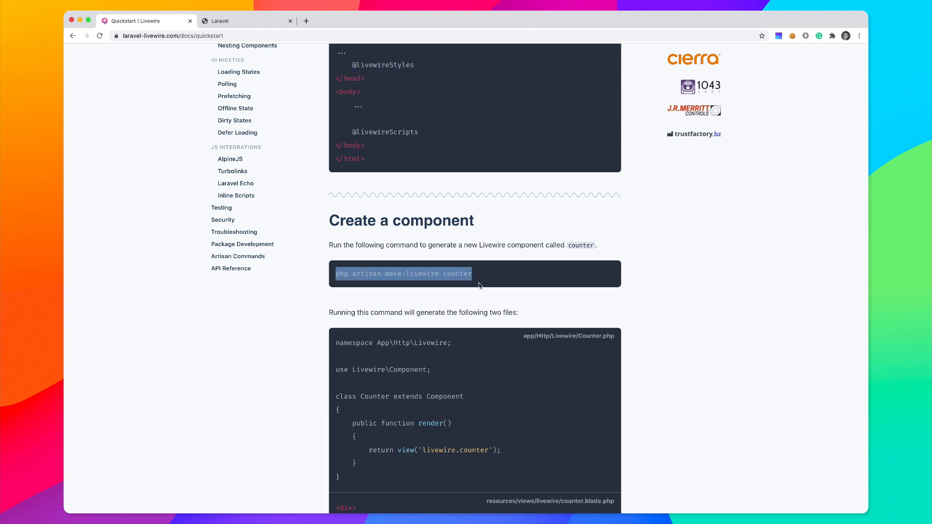
mouse_move(480, 260)
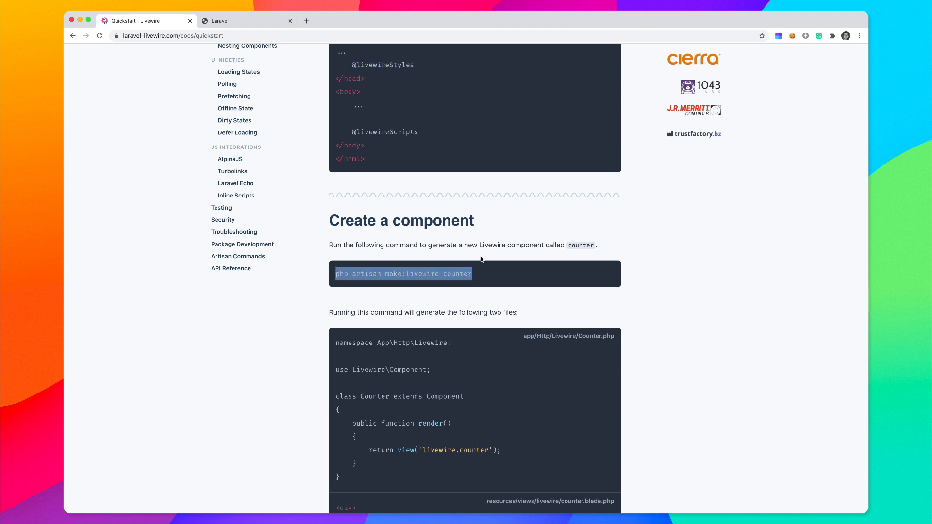
mouse_move(454, 169)
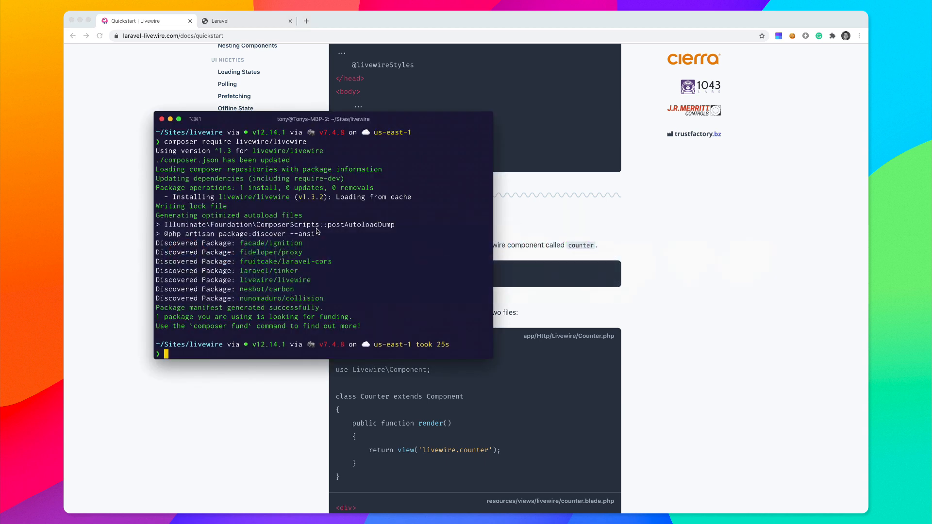
Run php artisan make:livewire post in Terminal and answer n to the star-the-repo prompt
text(php artisan make:livewire coun)
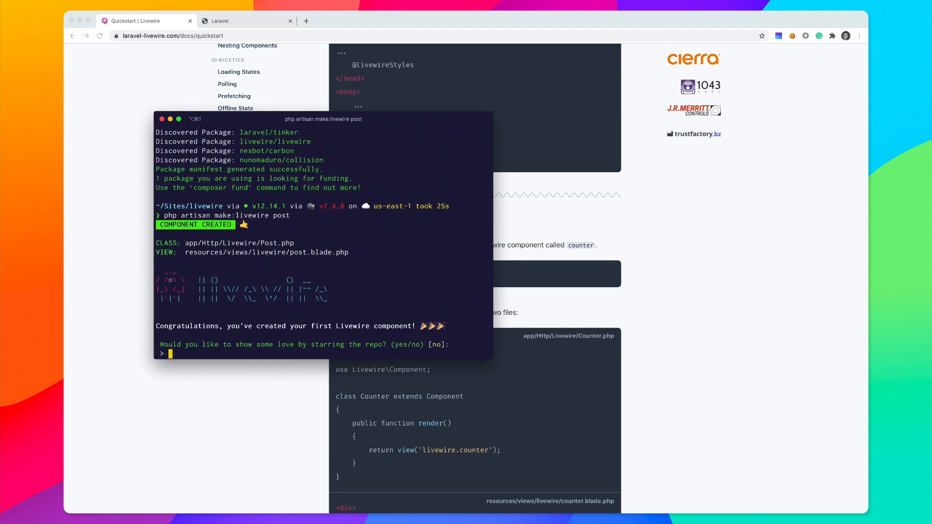
text(n)
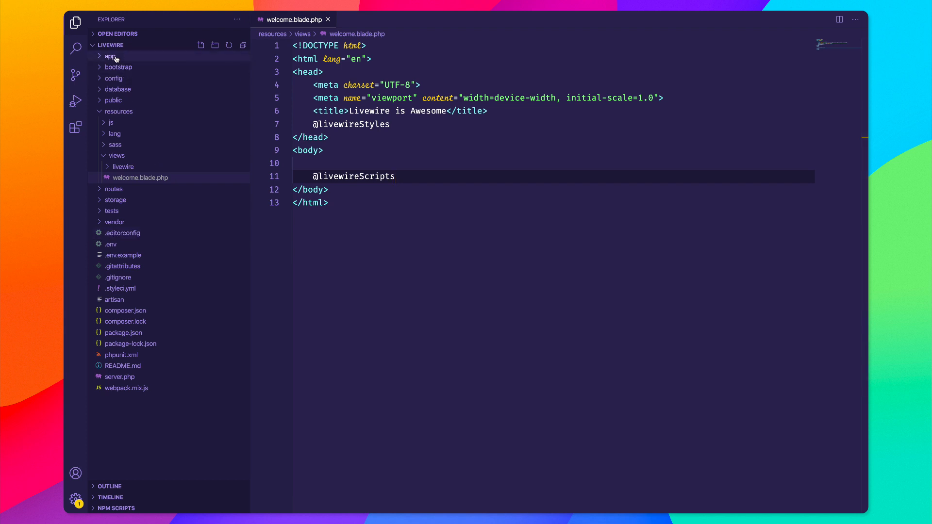
Locate and open the generated Post.php class and its post.blade.php view from the explorer
click(110, 56)
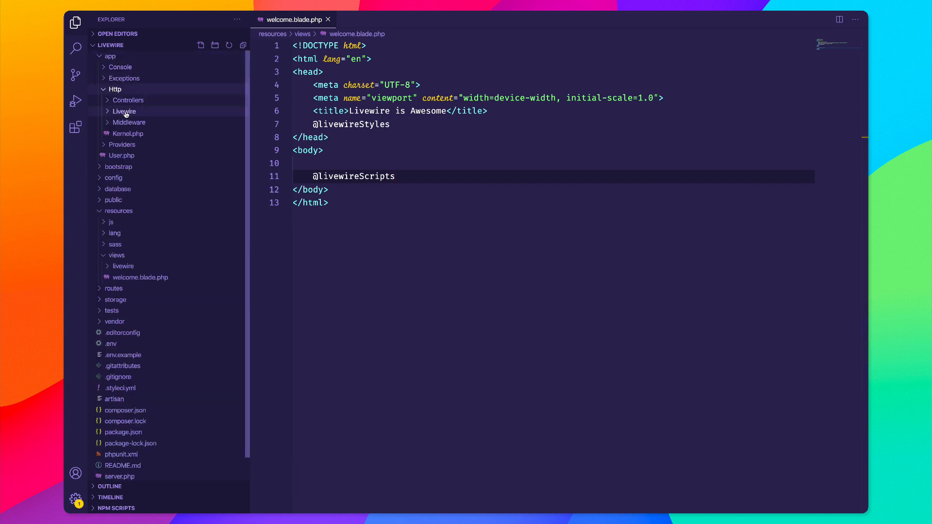
click(123, 111)
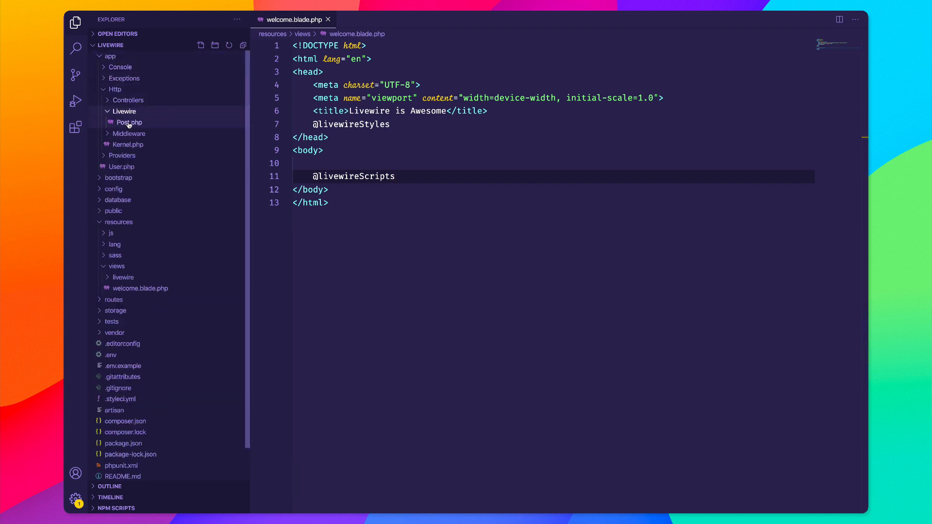
click(129, 122)
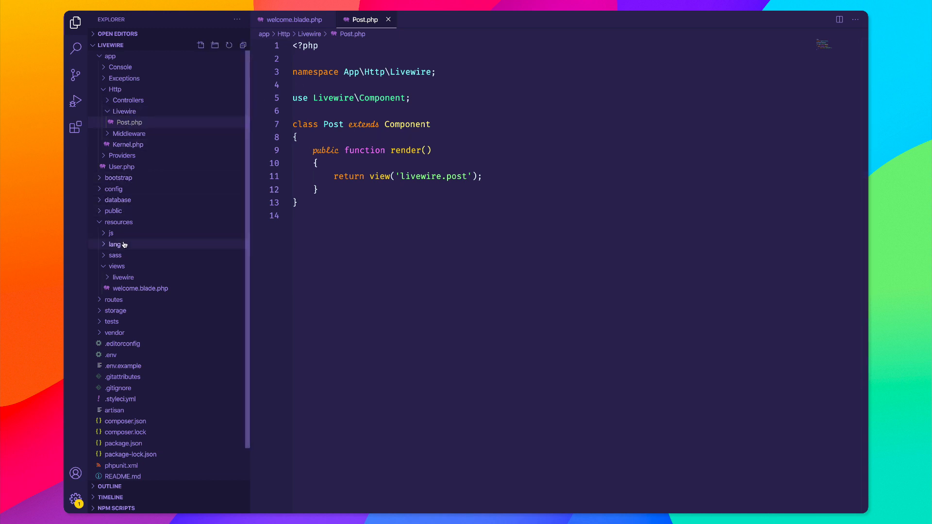
mouse_move(129, 215)
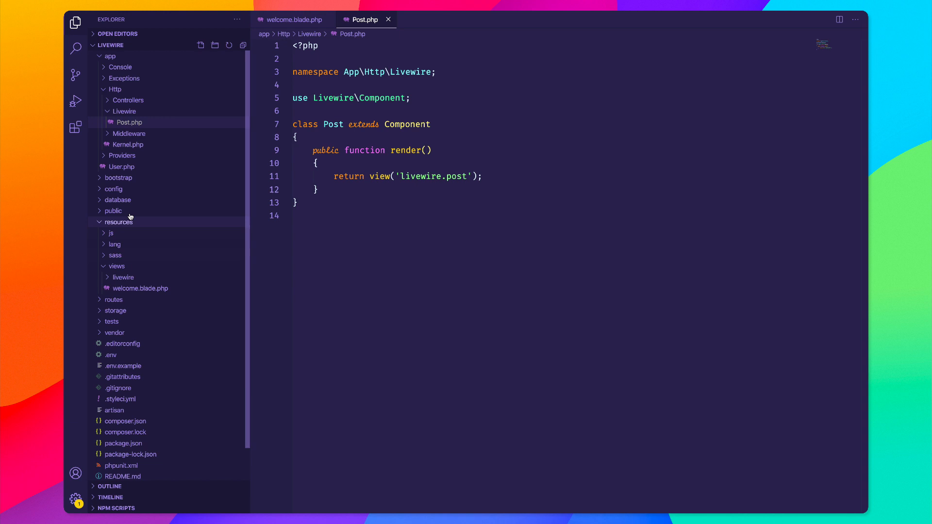
click(123, 277)
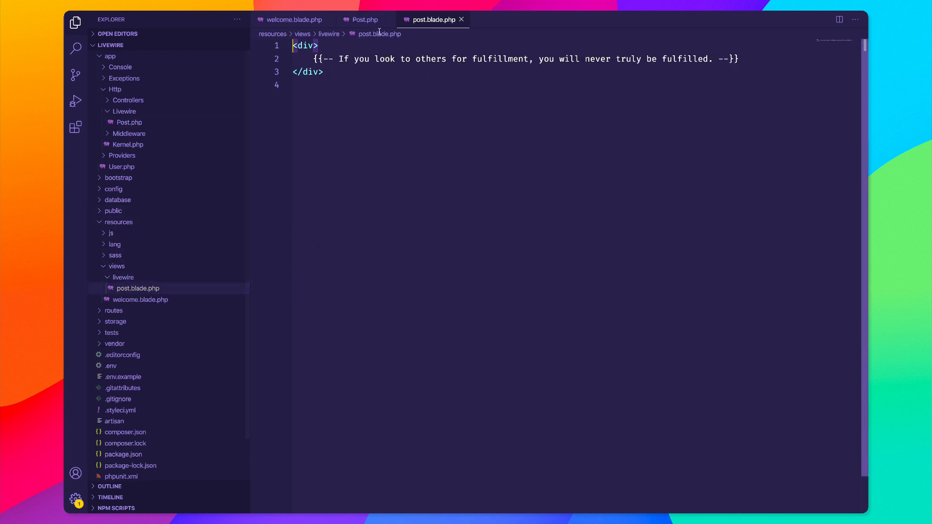
click(363, 20)
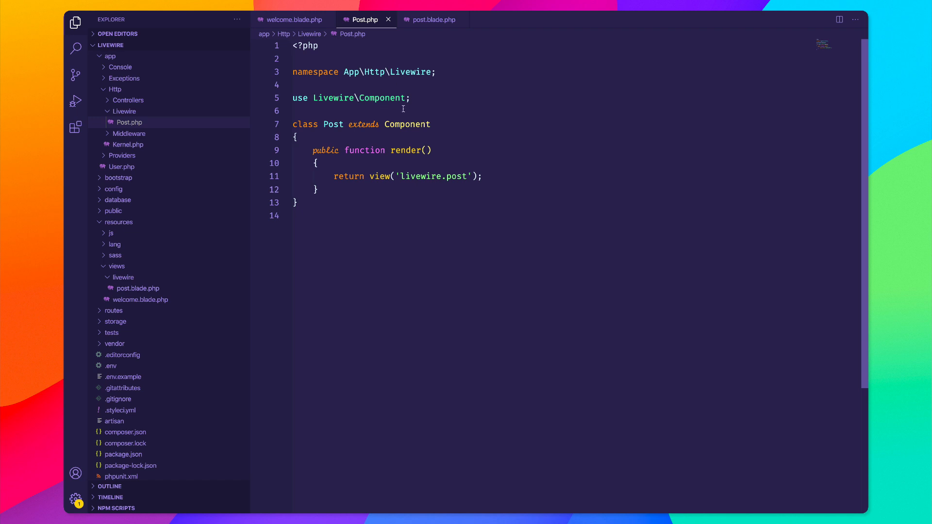
mouse_move(384, 146)
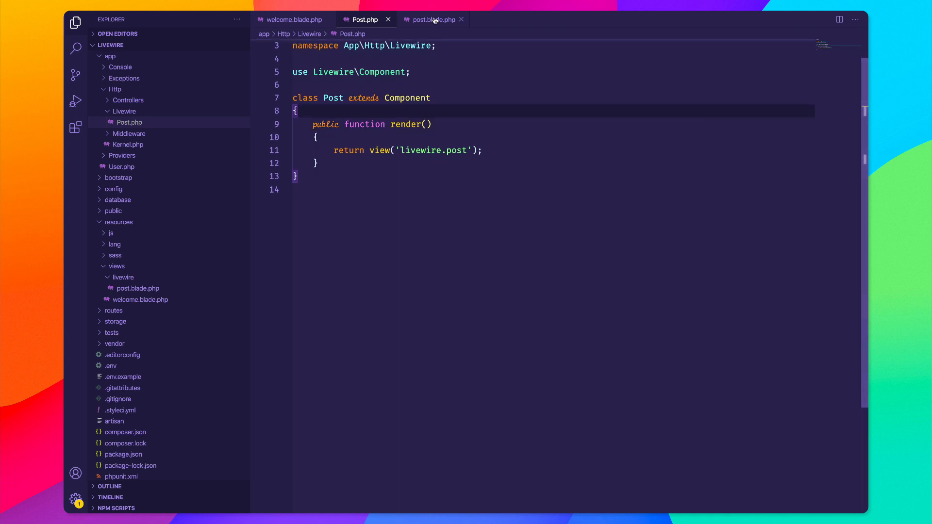
click(433, 20)
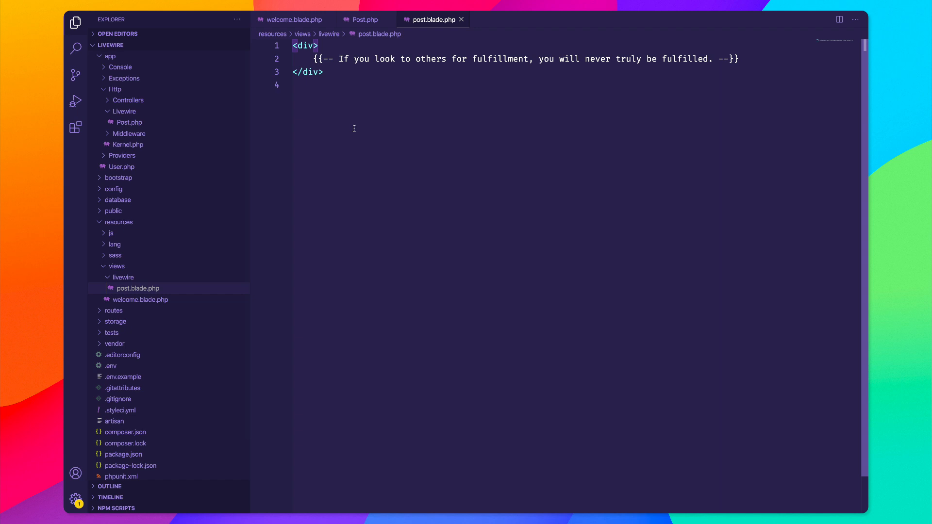
mouse_move(358, 19)
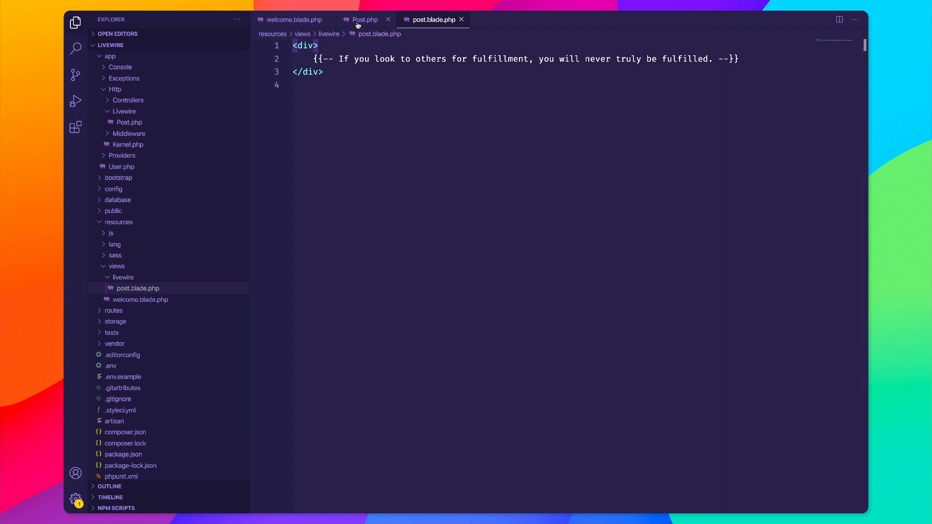
In Post.php, start declaring a public $title property inside the class
click(364, 20)
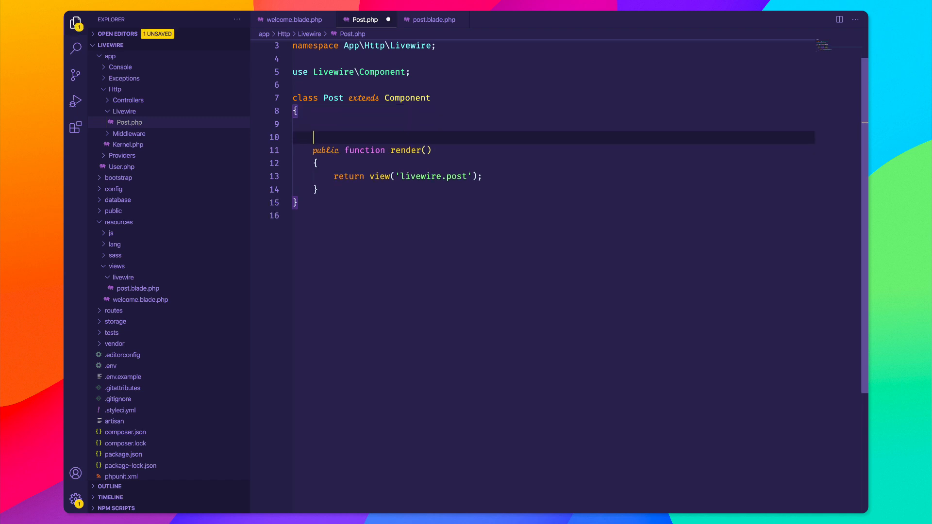
text(public)
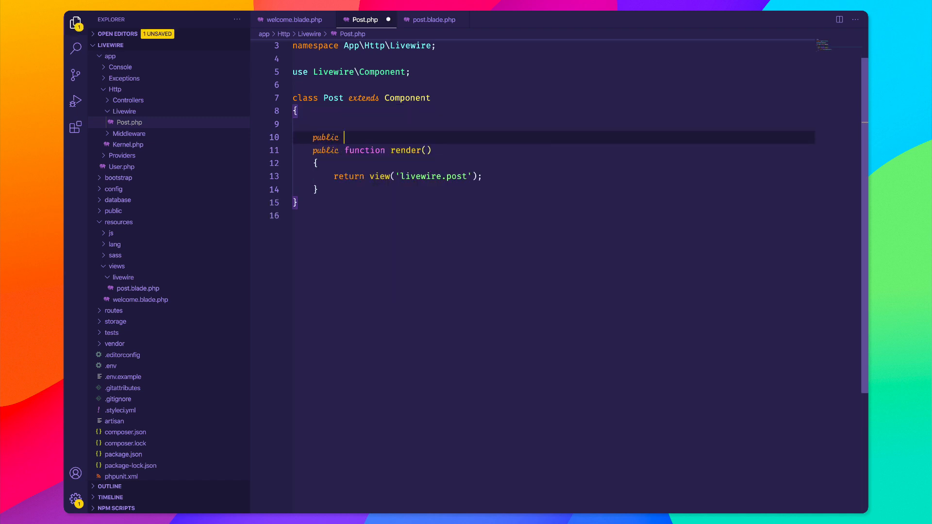
text($title)
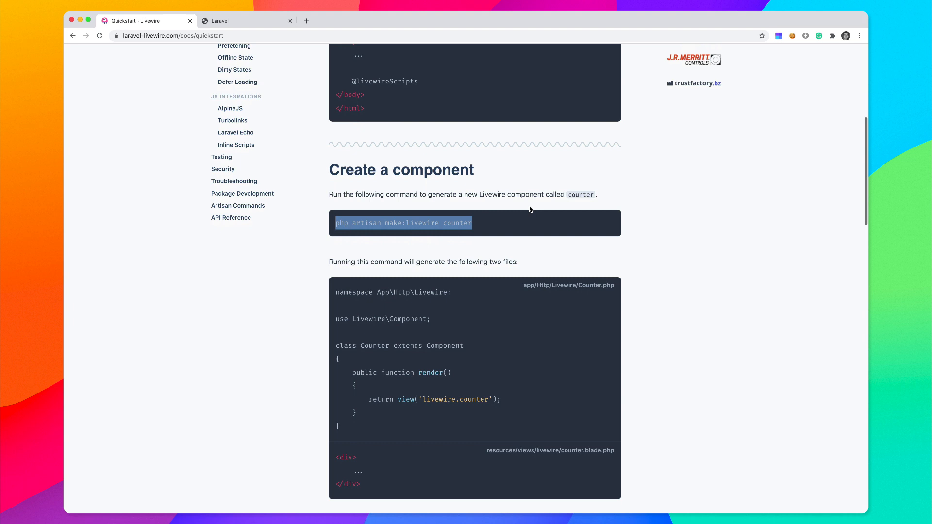
scroll(down, 3)
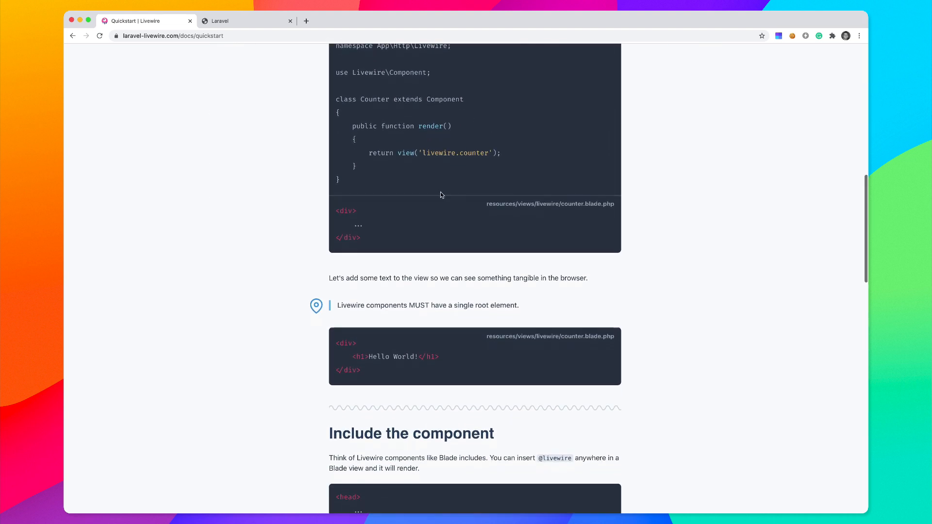
scroll(down, 3)
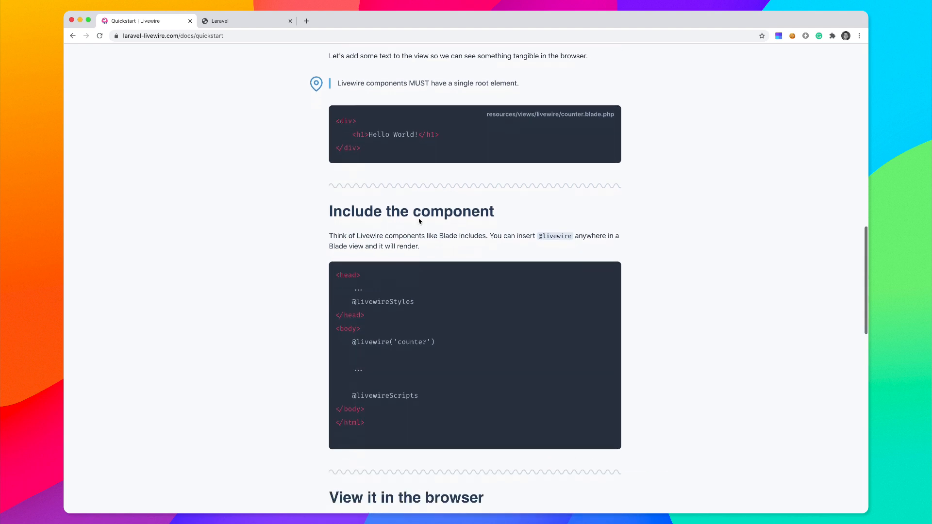
scroll(down, 3)
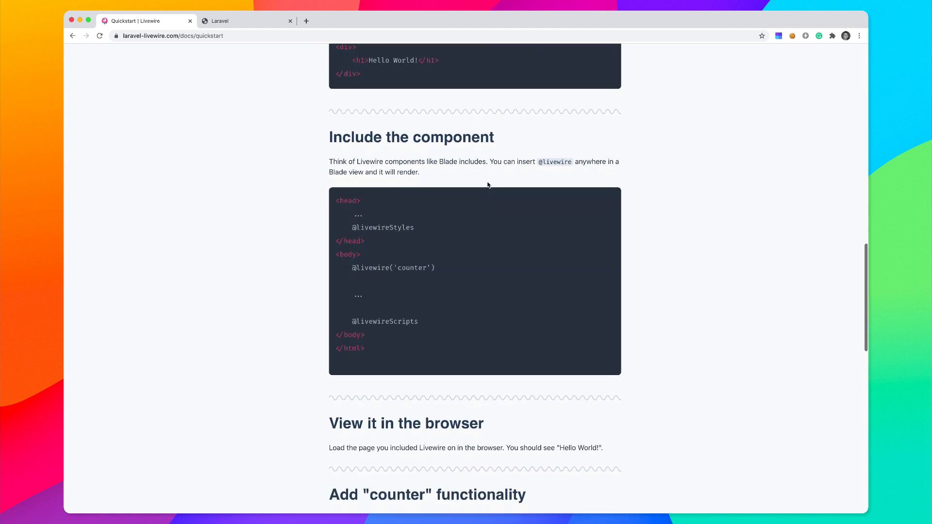
scroll(down, 3)
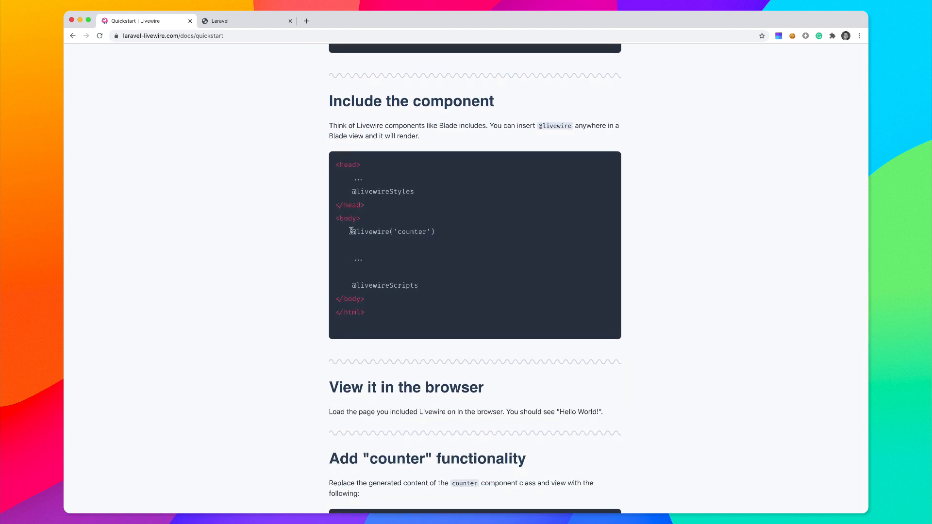
double_click(392, 231)
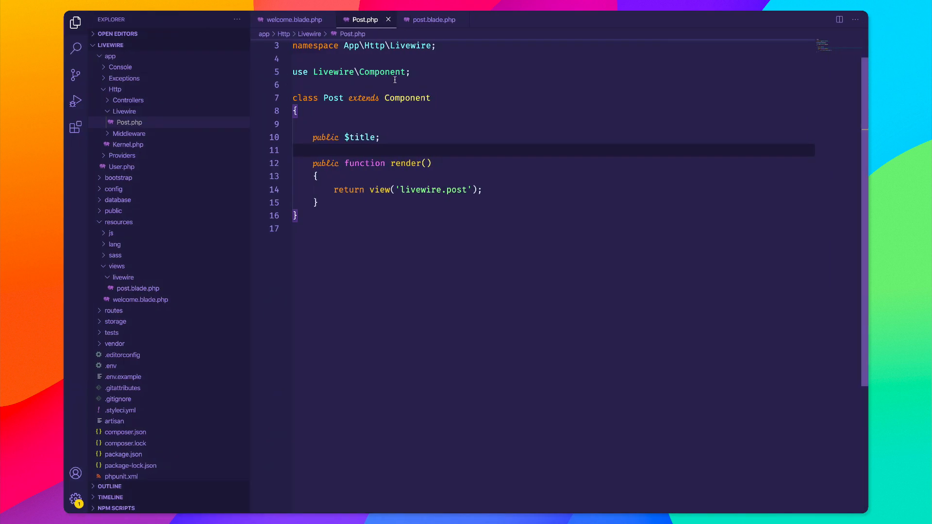
click(295, 19)
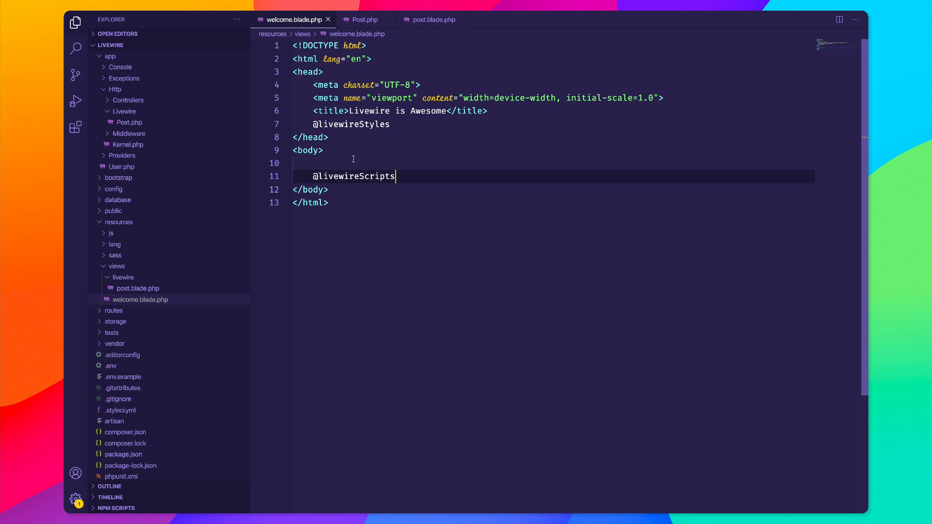
text(@livewire('counter'))
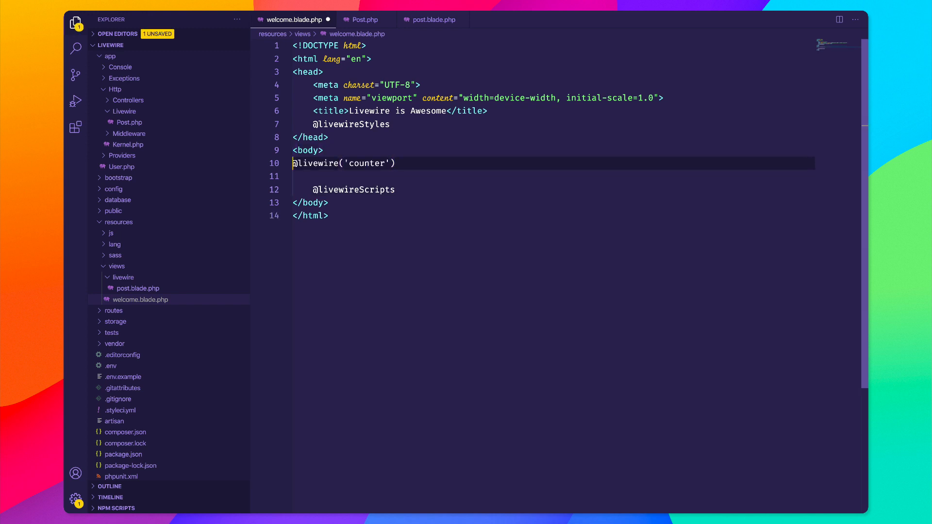
text(post)
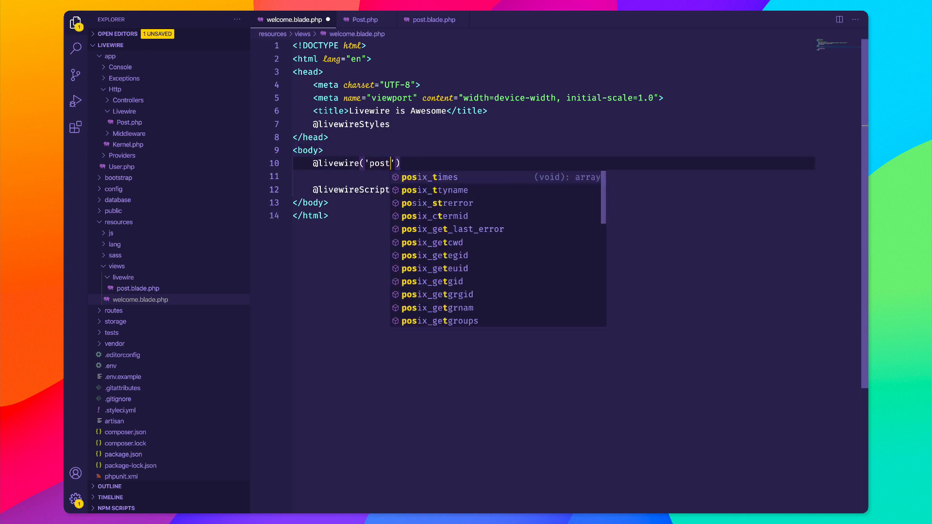
click(432, 20)
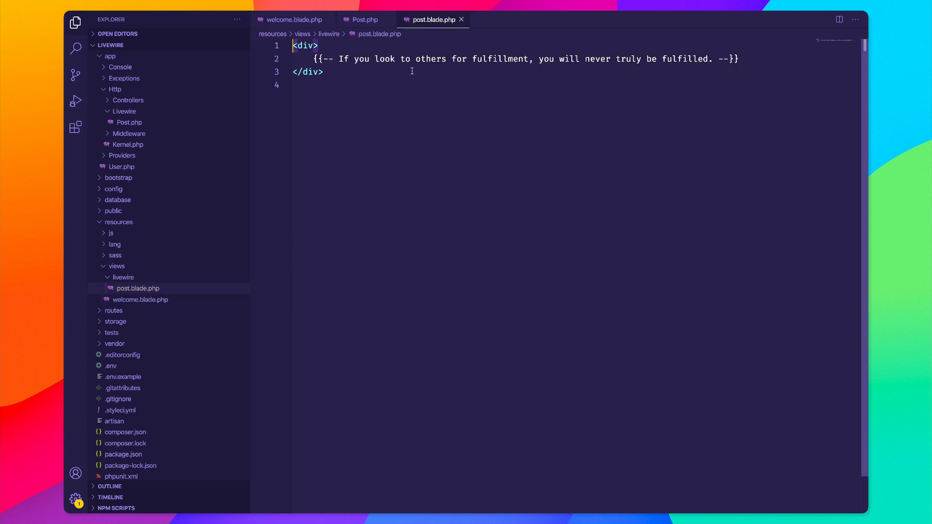
click(745, 59)
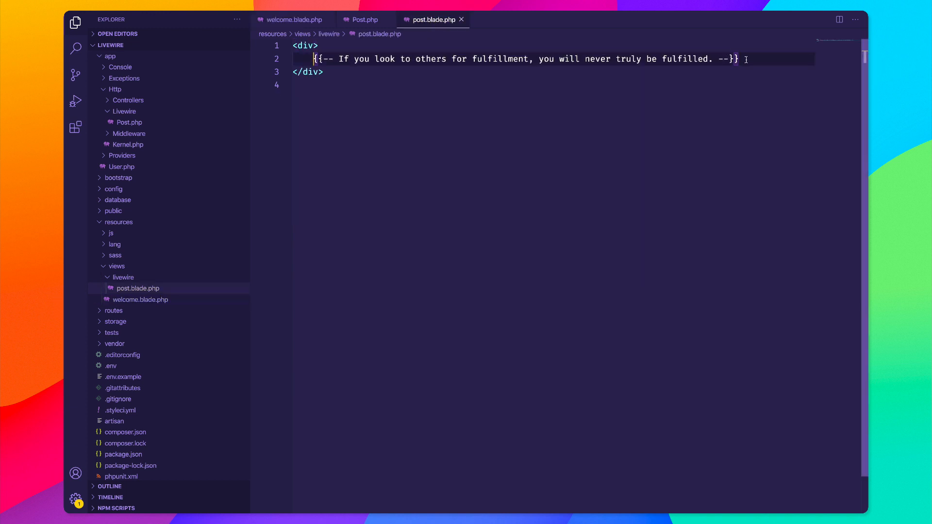
Replace the placeholder comment in post.blade.php with <p>{{ 'Hello Livewire' }}</p>
text(<p>)
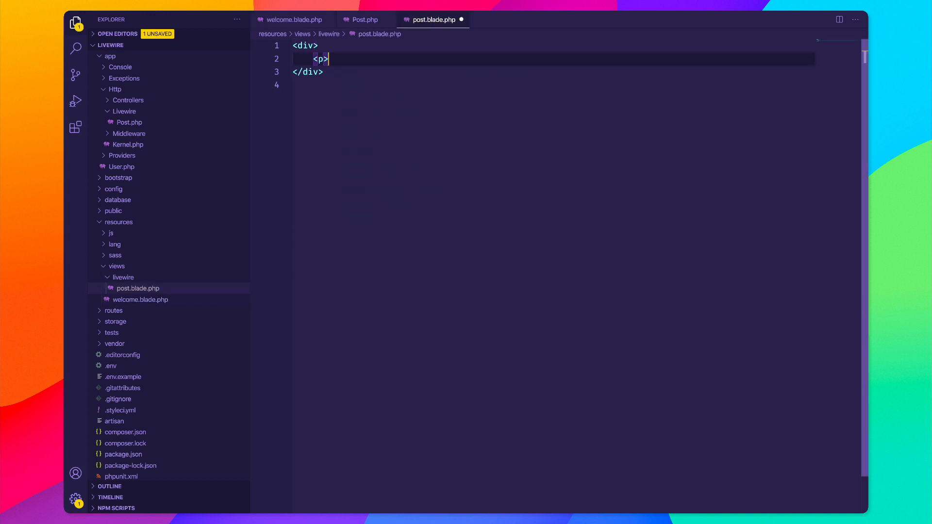
text({{ }})
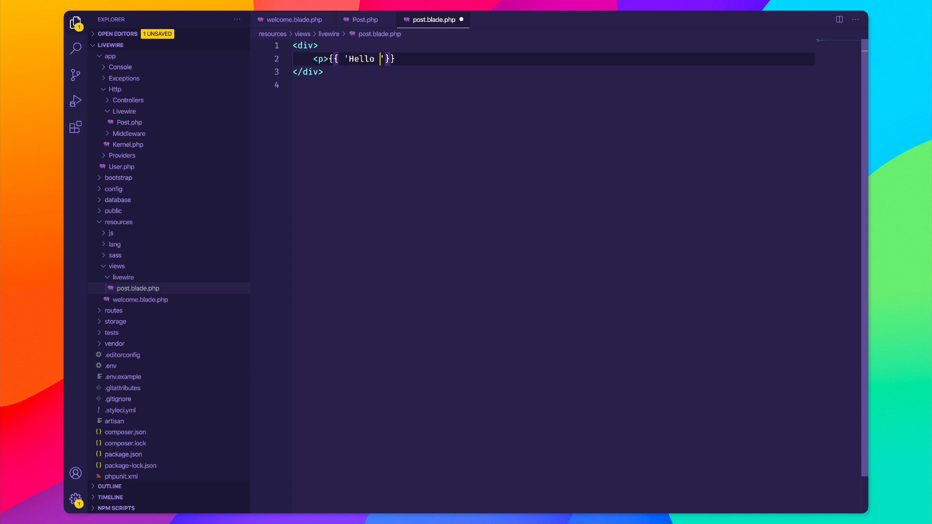
text(Livewire)
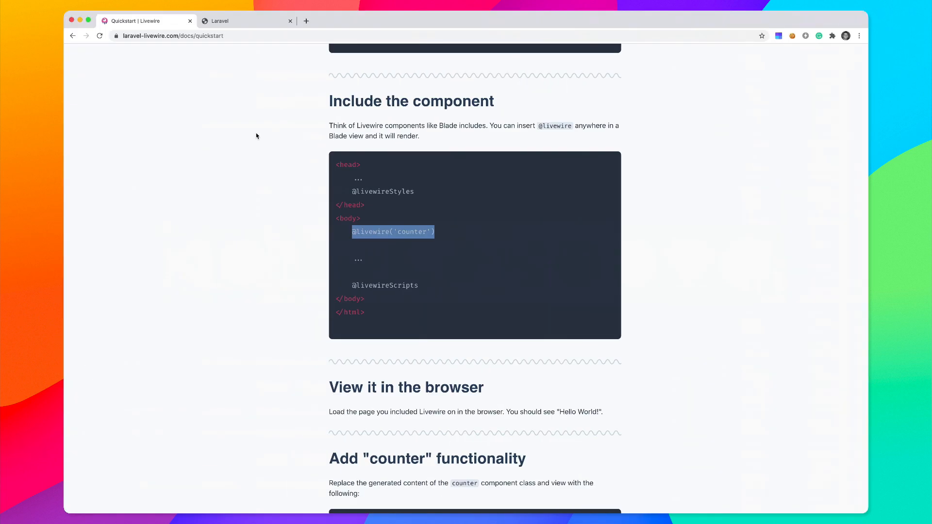
click(243, 21)
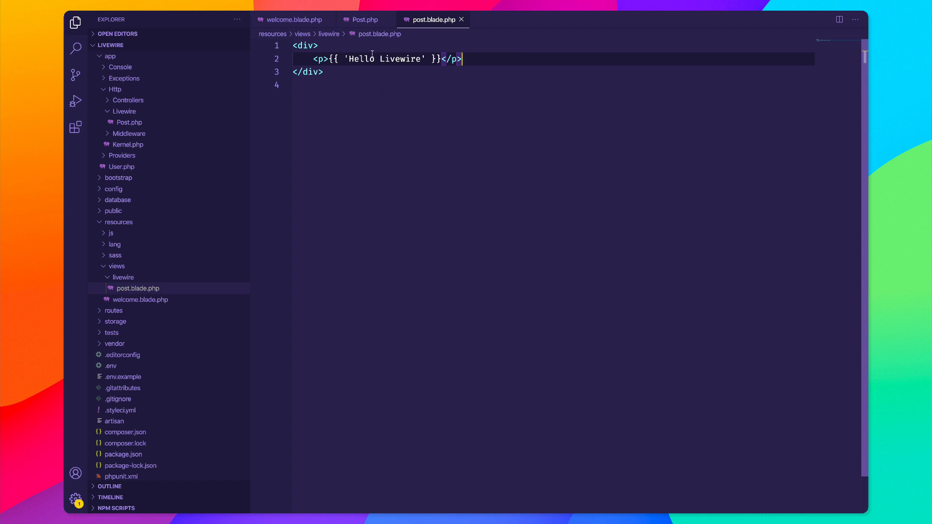
Change the post view paragraph to output the $title property instead of the literal string
click(365, 19)
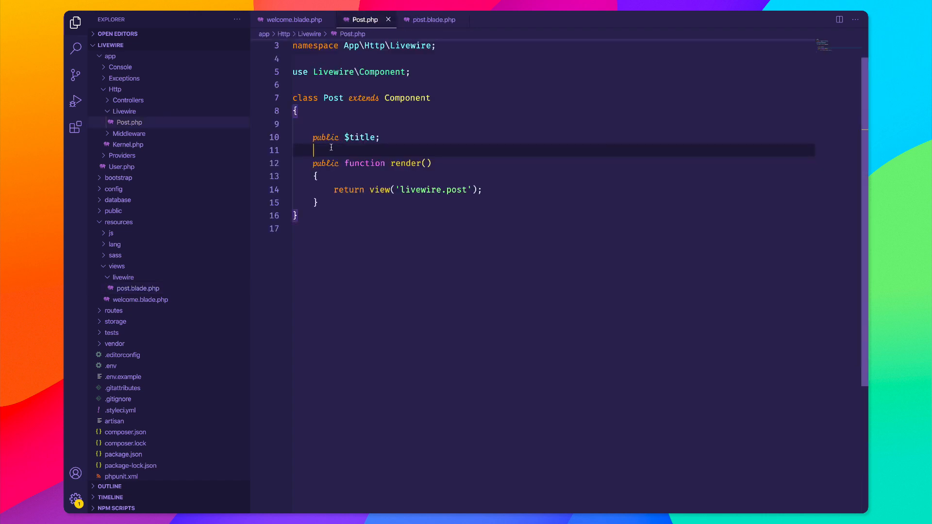
double_click(362, 136)
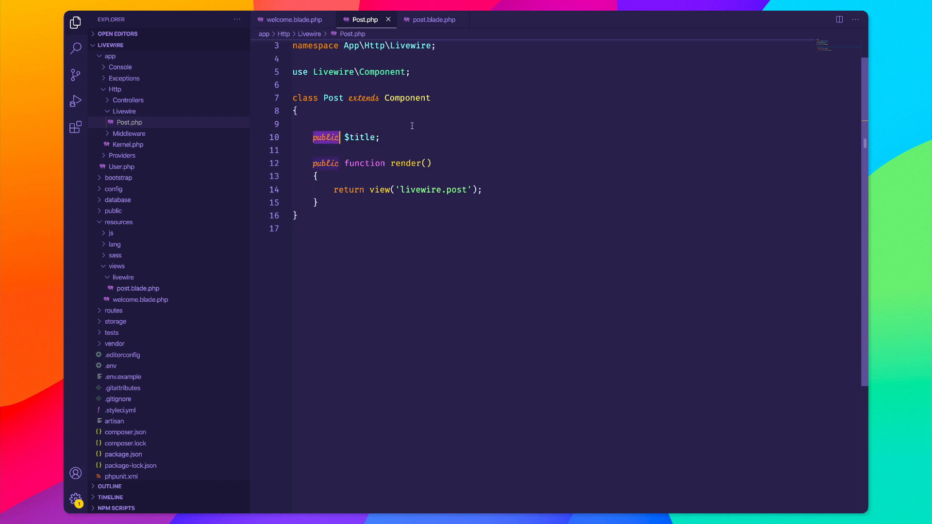
click(432, 20)
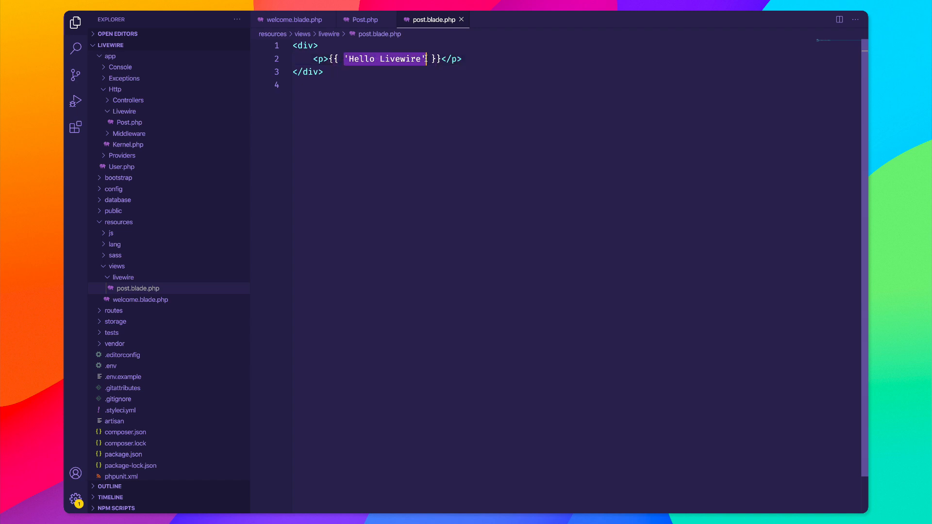
text($title }}</p>)
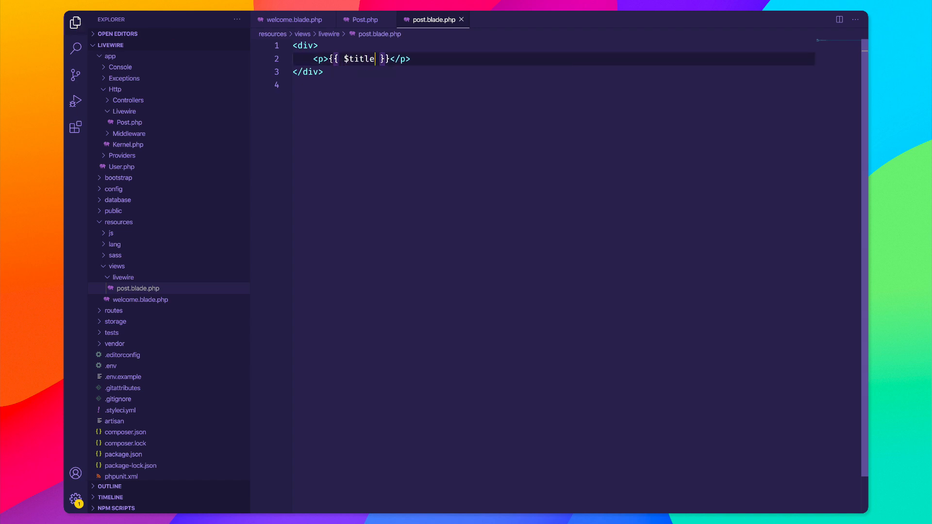
mouse_move(375, 39)
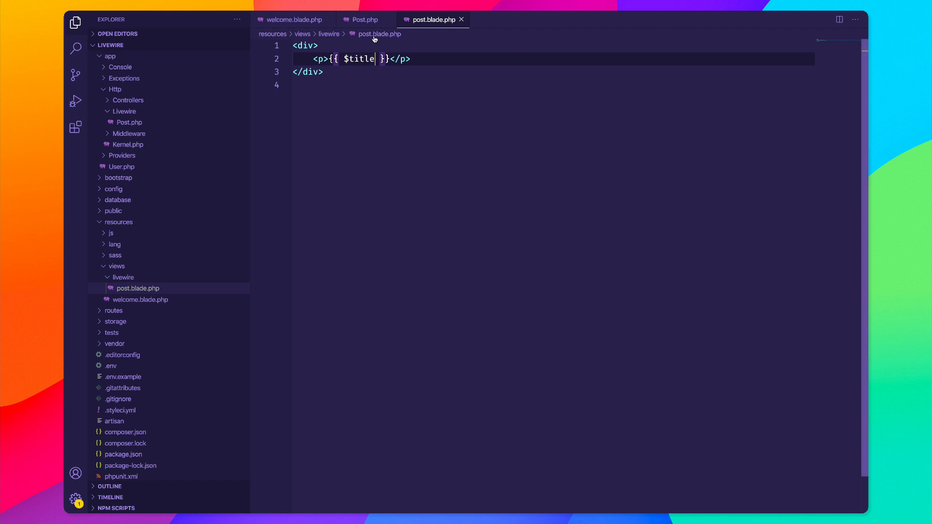
In Post.php write a mount() method setting $this->title = 'Hello From Livewire' and save
click(364, 19)
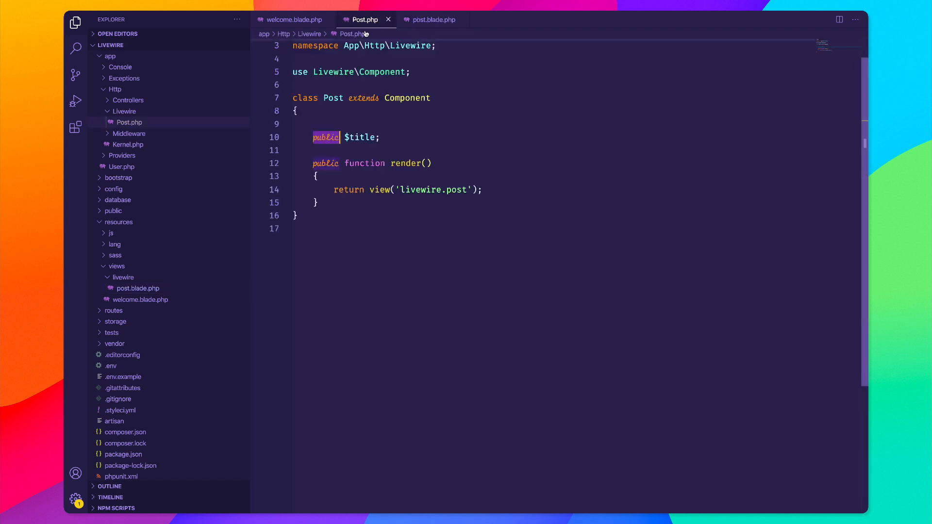
text(public function m)
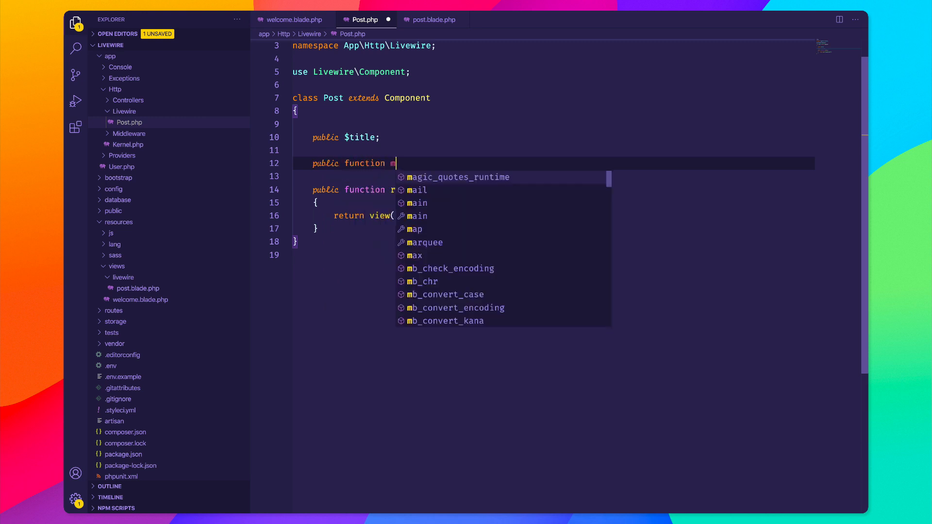
text(ount(){)
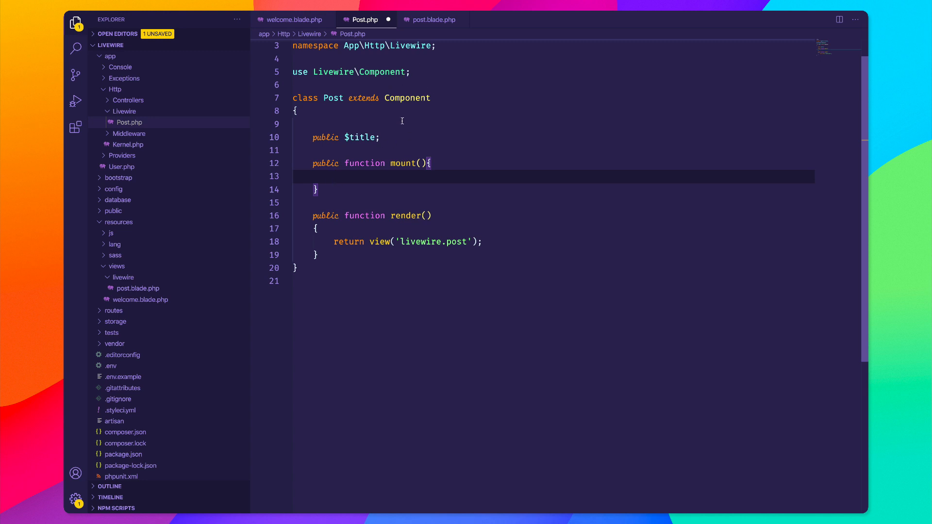
text($)
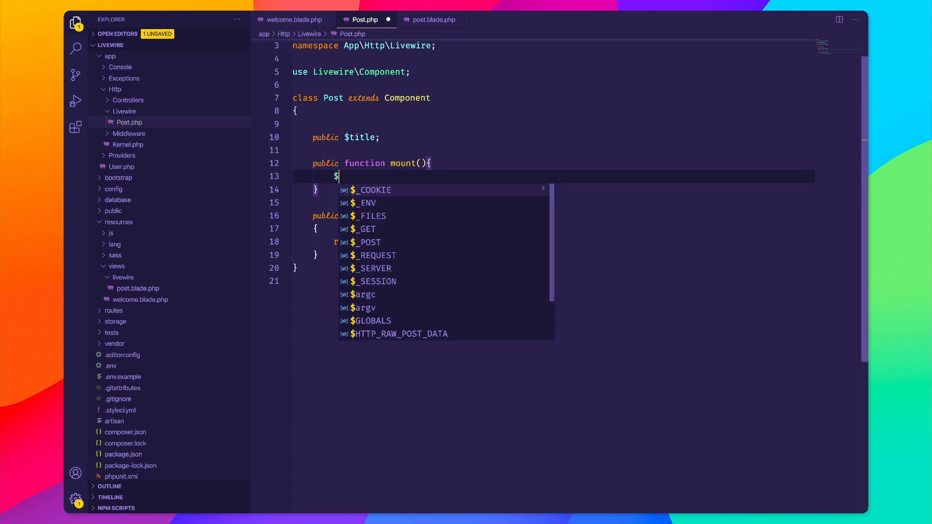
text(this->title =)
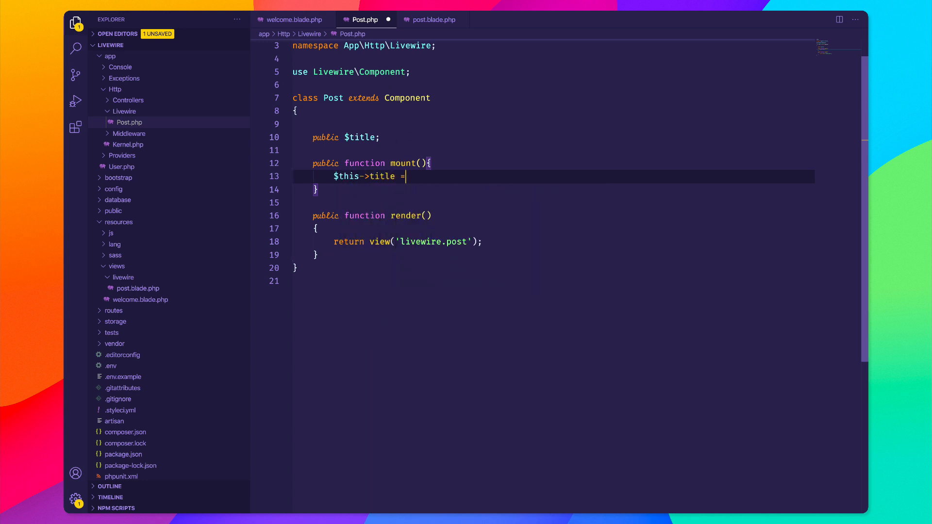
text('H')
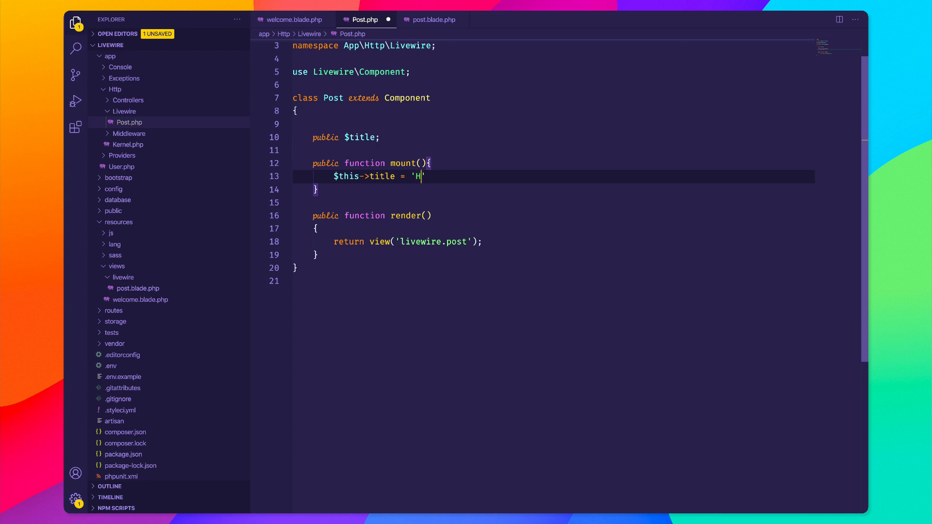
text(ello From Livewire)
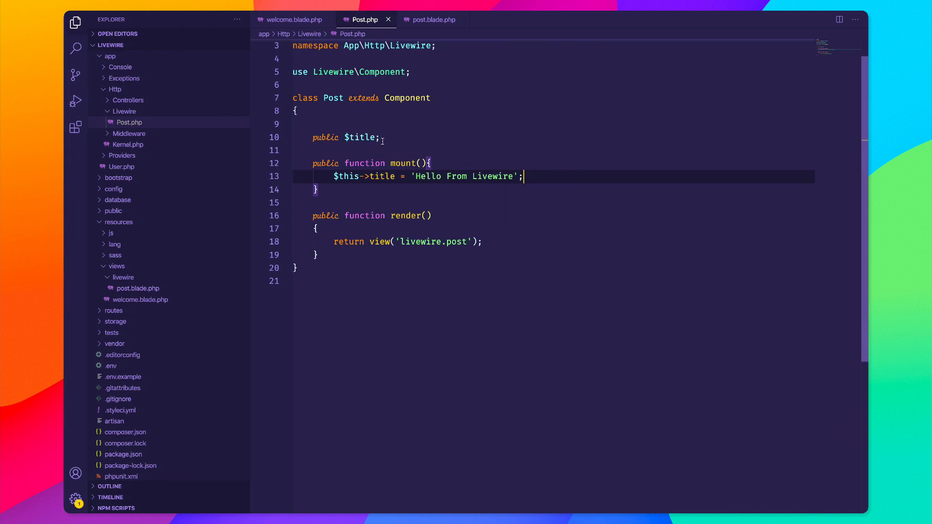
double_click(359, 137)
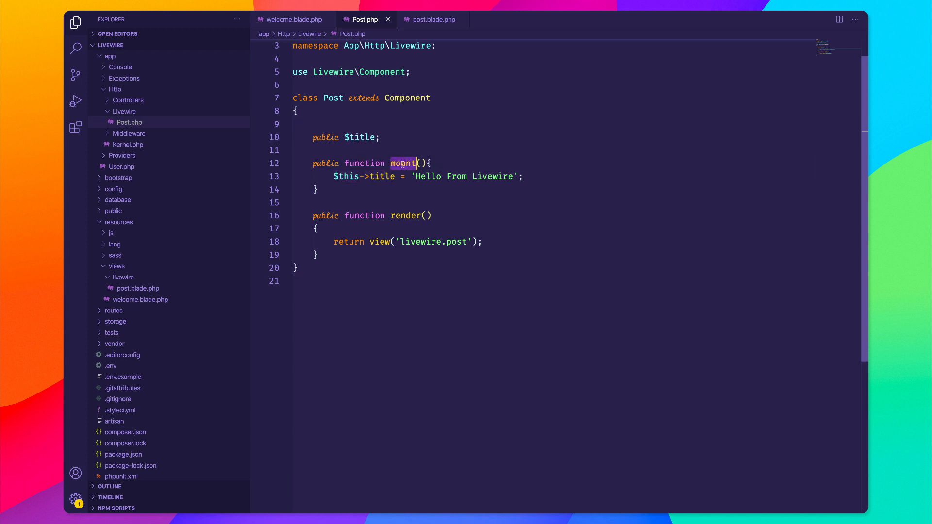
click(435, 20)
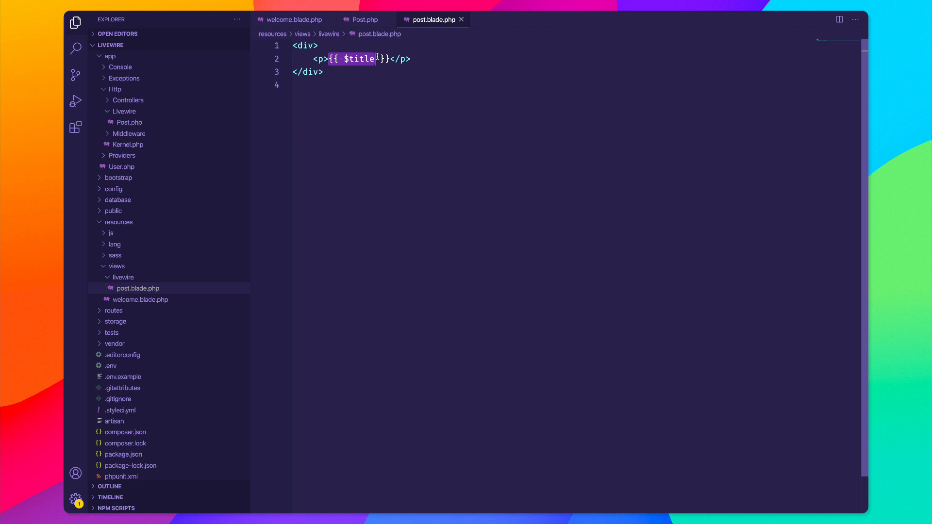
key(Enter)
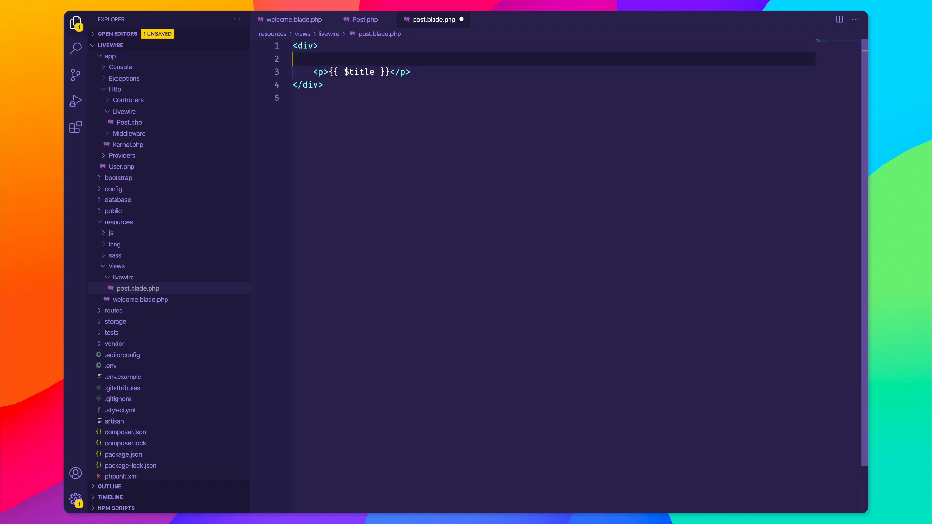
text(@if(isset($title)
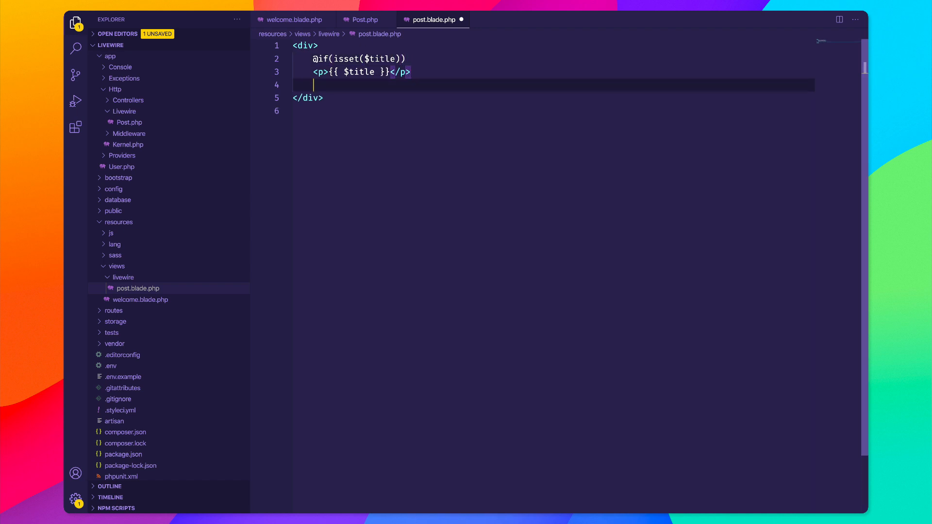
text(@endif)
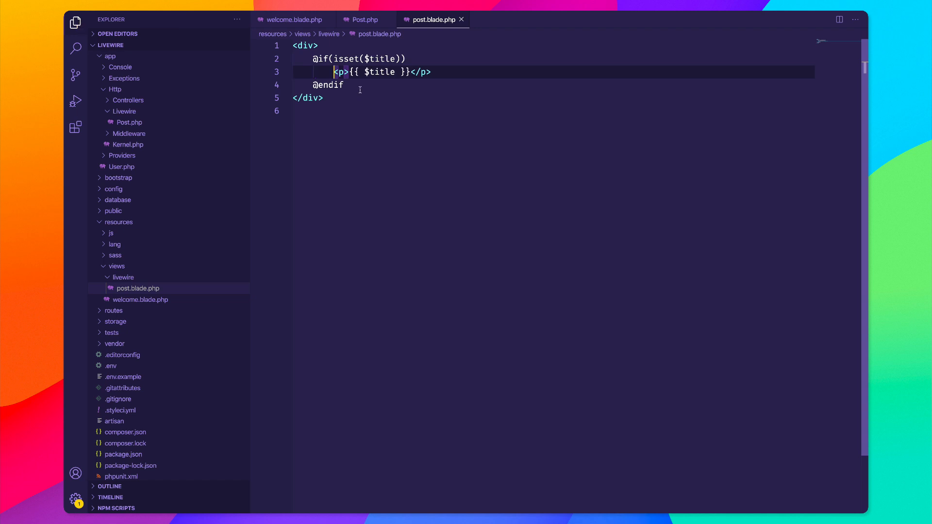
text(@else)
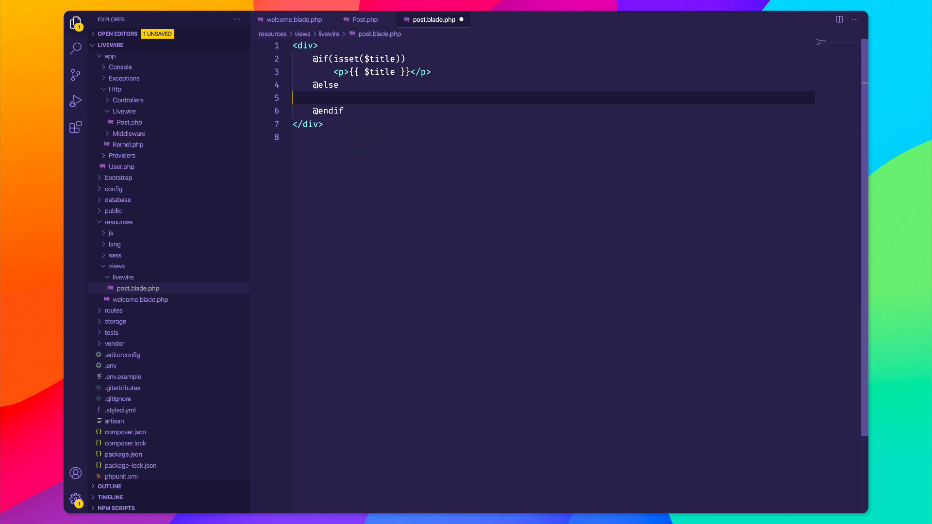
text(<p>No Title</p)
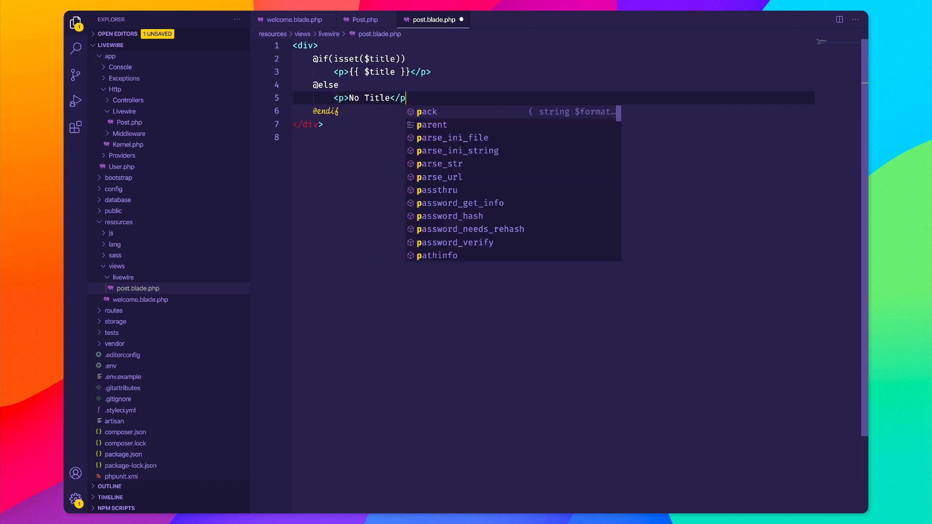
click(365, 19)
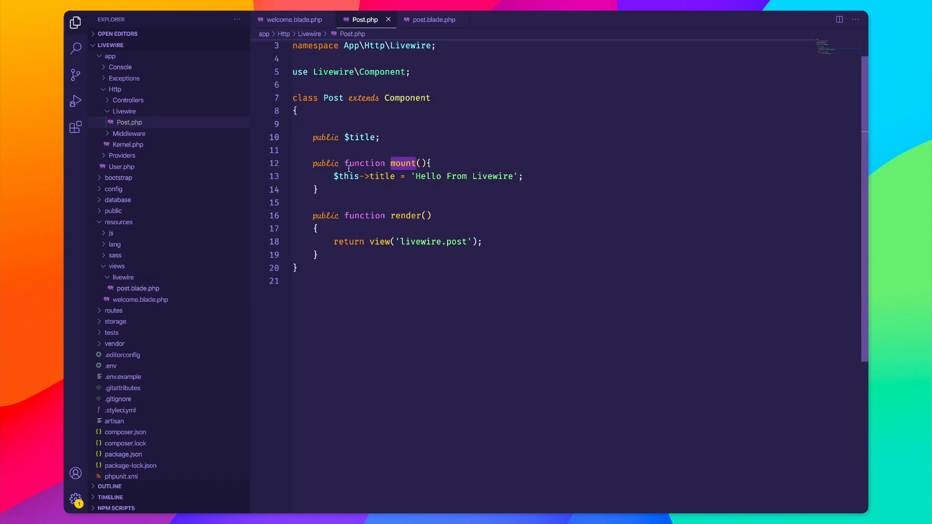
key(Ctrl+/)
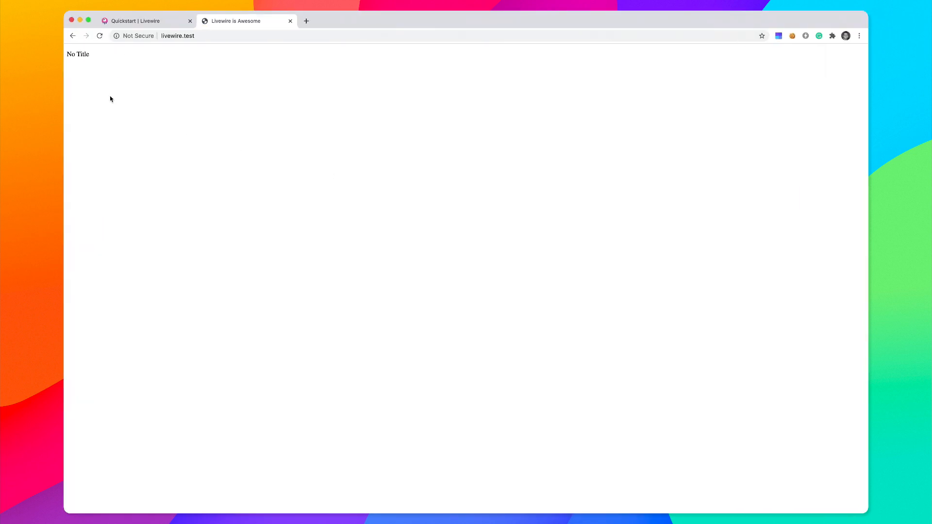
mouse_move(153, 104)
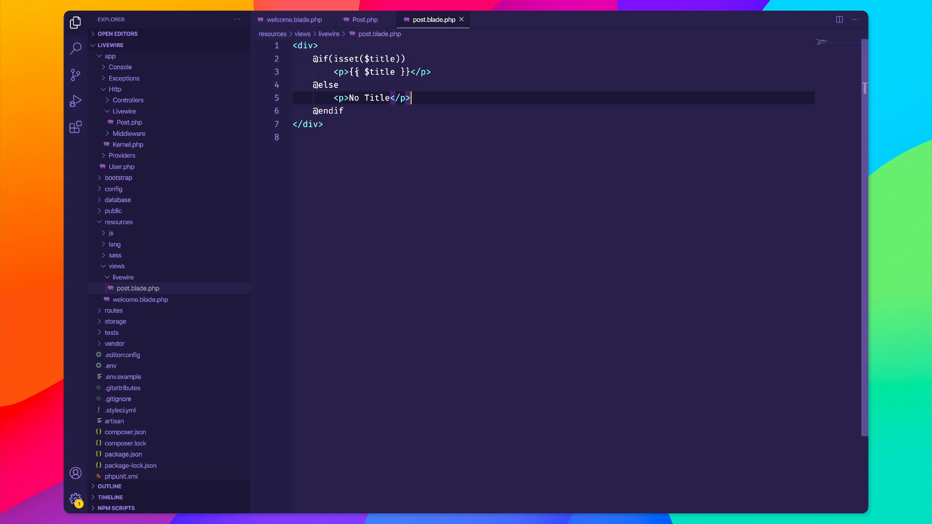
click(375, 58)
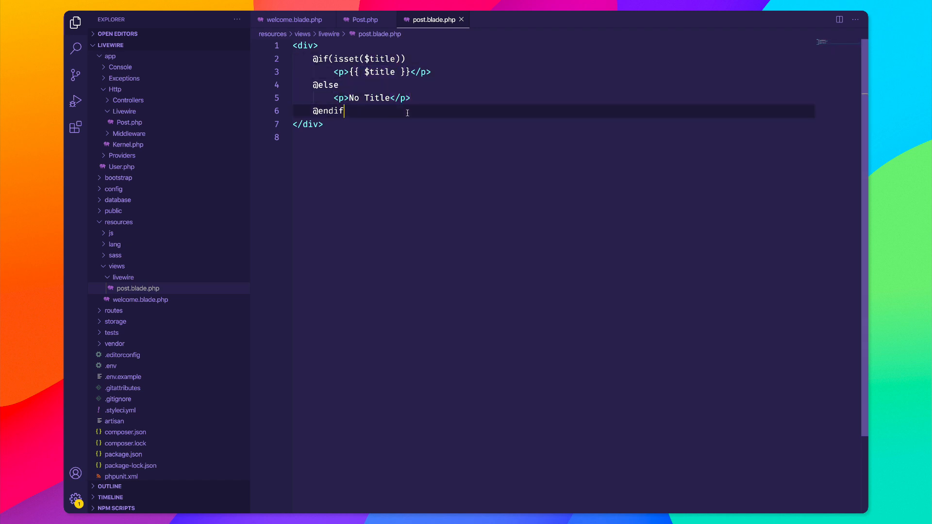
text(<a h)
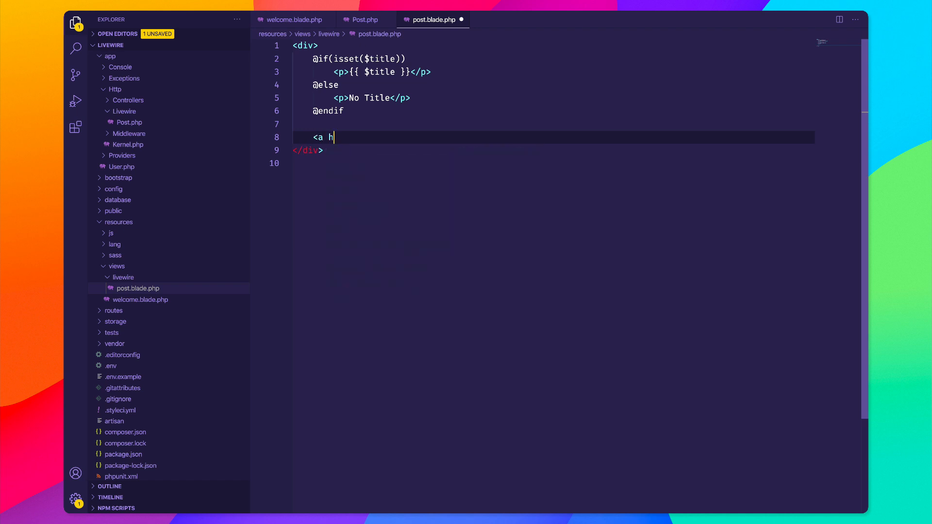
key(Backspace)
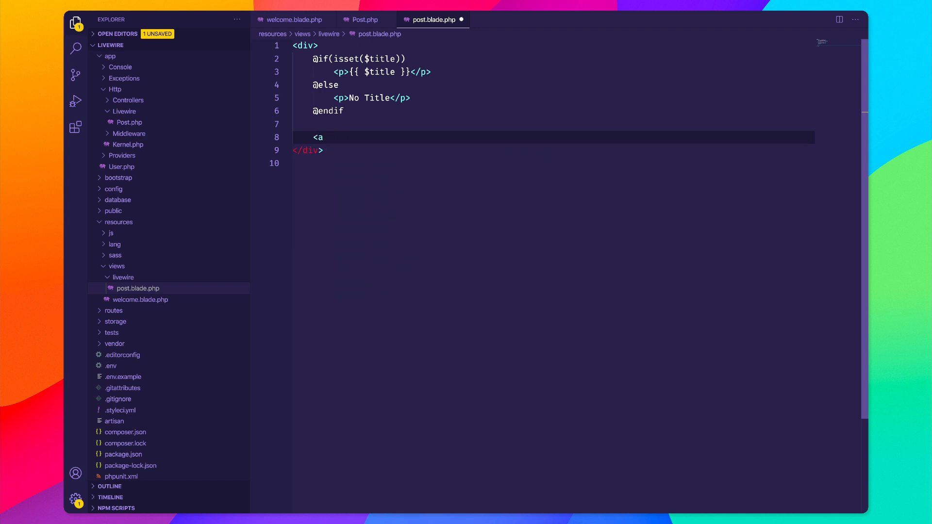
text(wire:click)
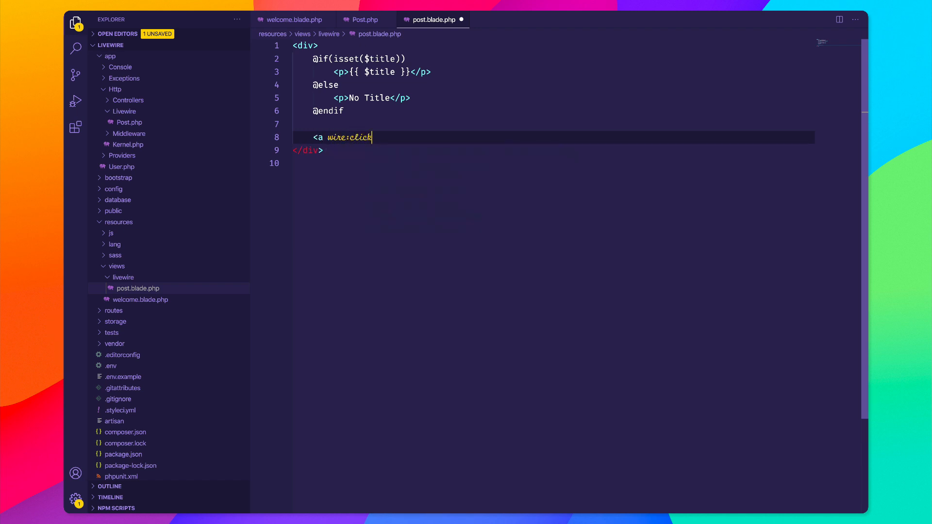
text(="")
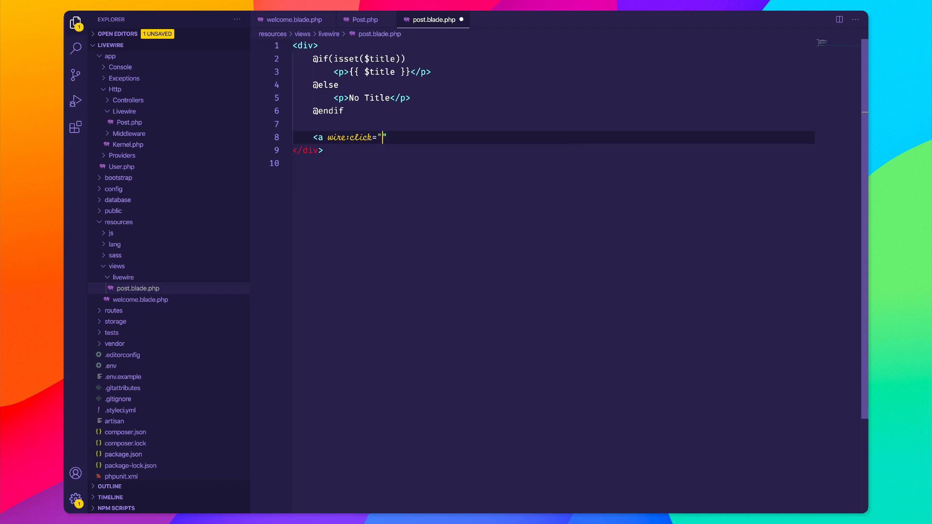
mouse_move(409, 107)
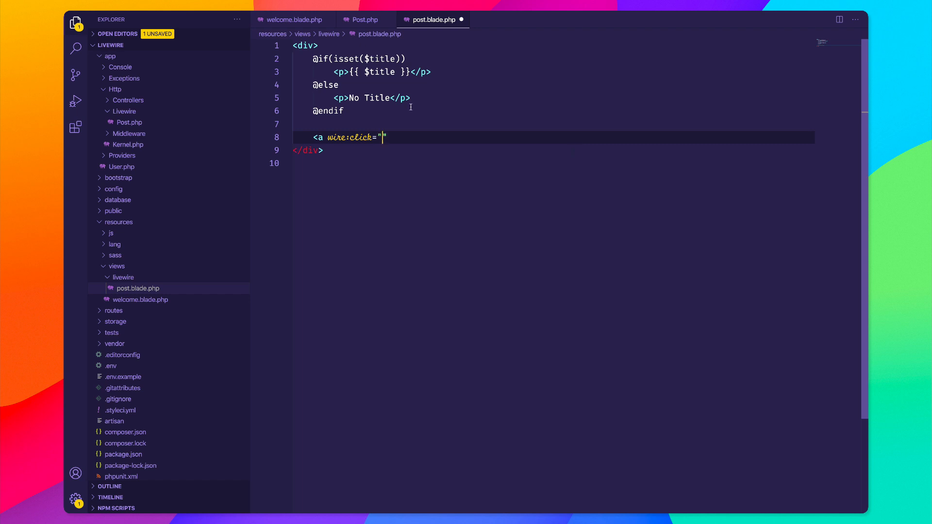
text(setTitle)
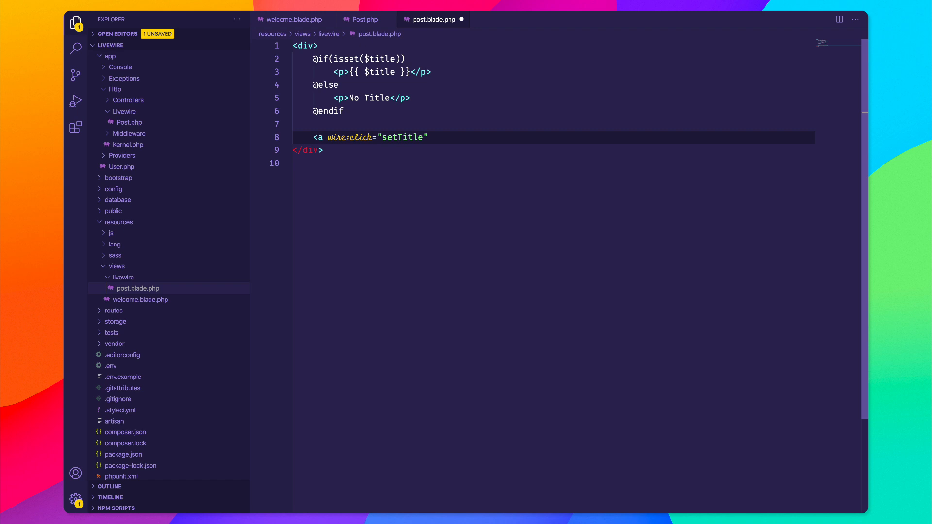
text((')
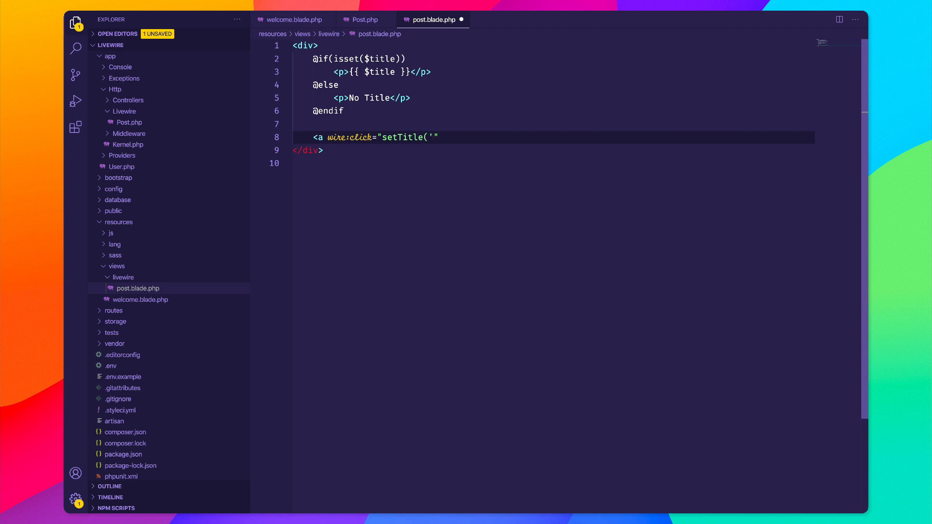
text(Rad'))
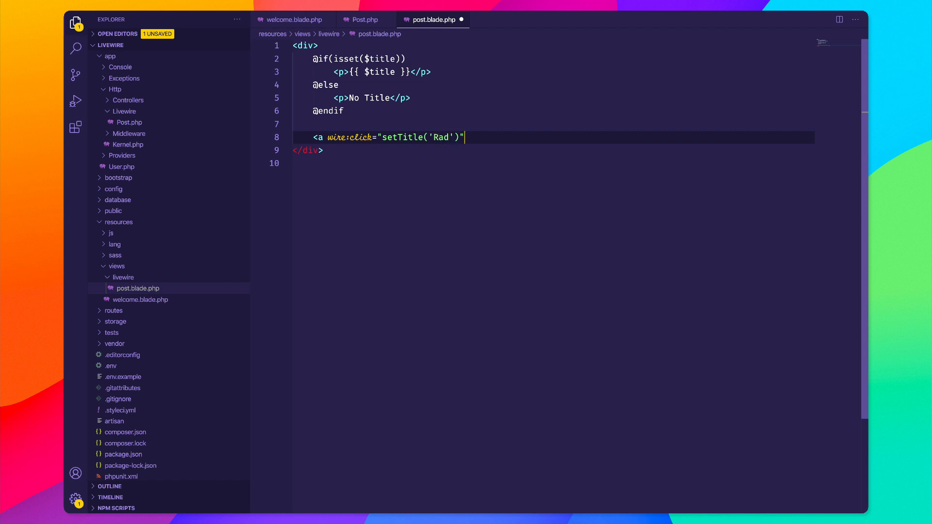
text(>Set)
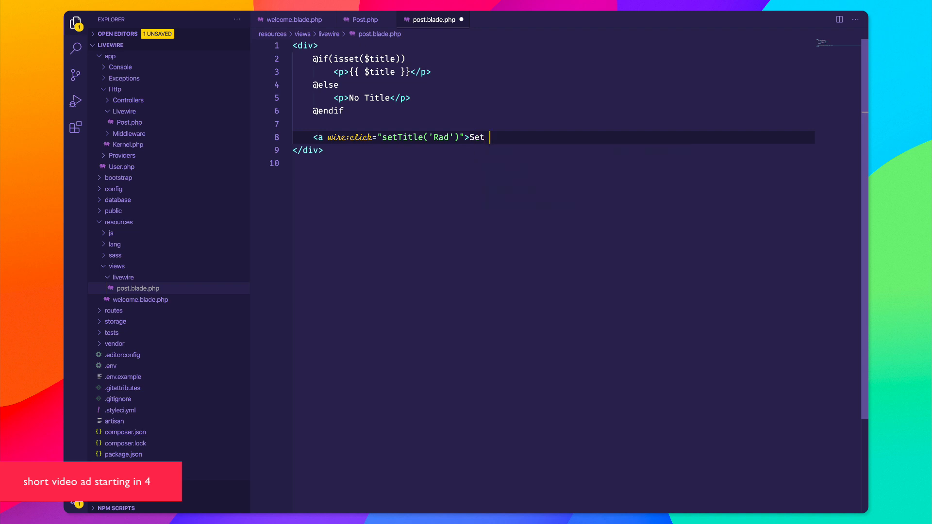
text(My Tit)
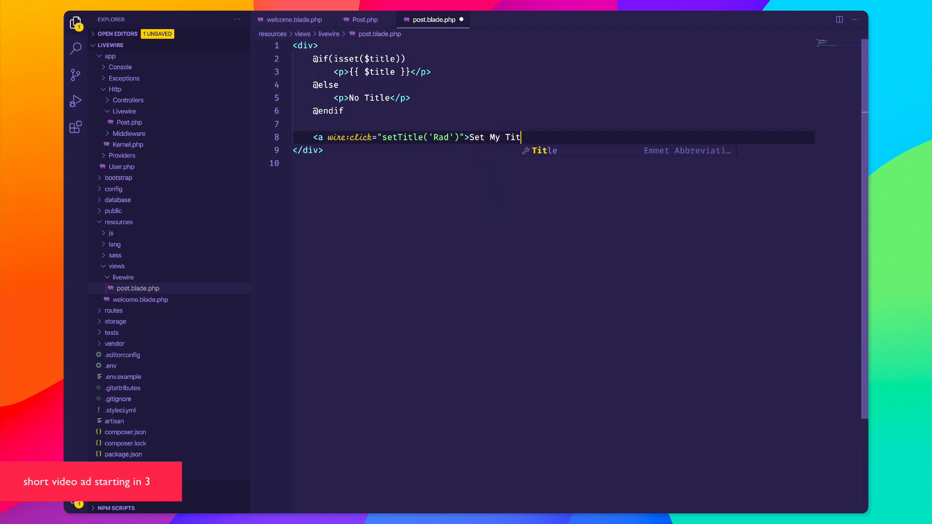